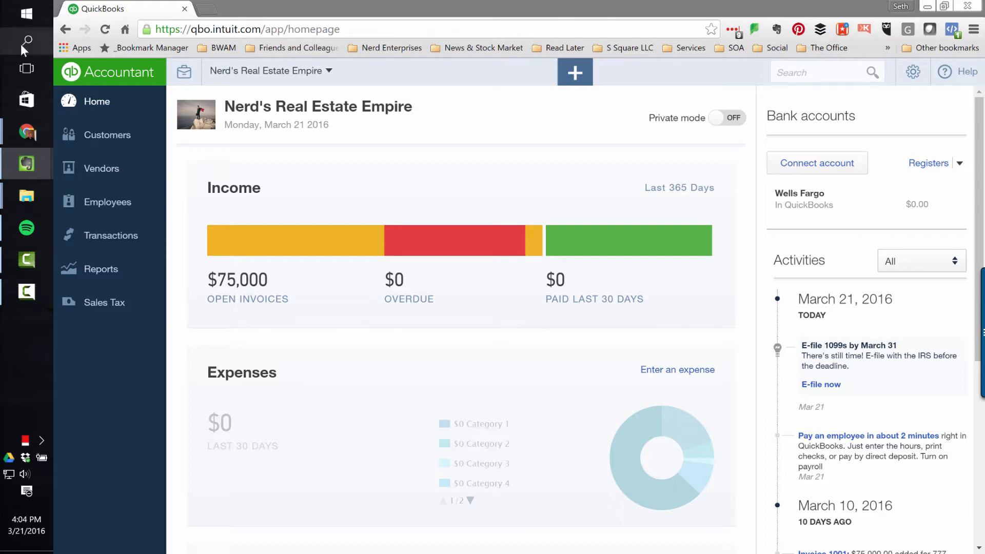
mouse_move(25, 42)
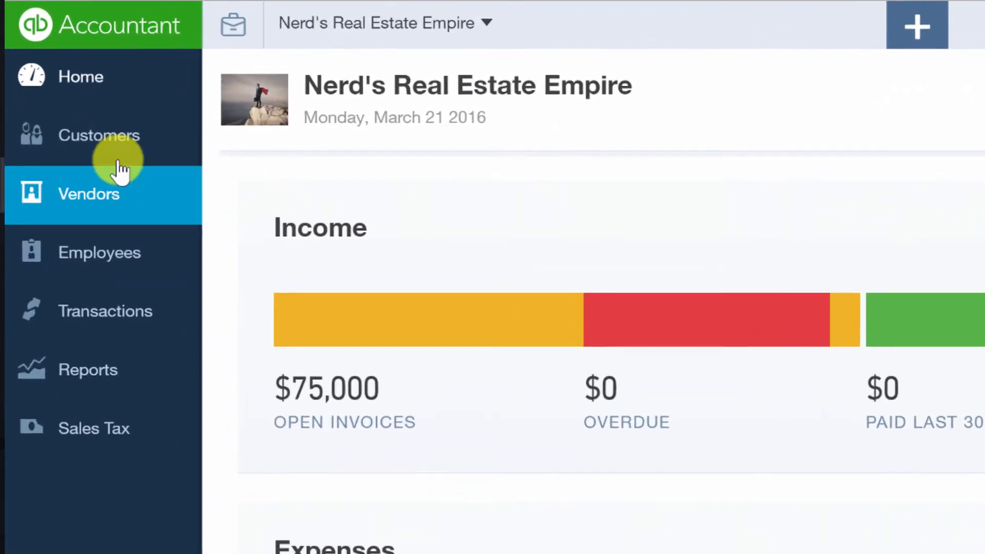
Show the Customers list with Jon Jingleheimer and sub-customer 777 Pennsylvania Street.
left_click(99, 135)
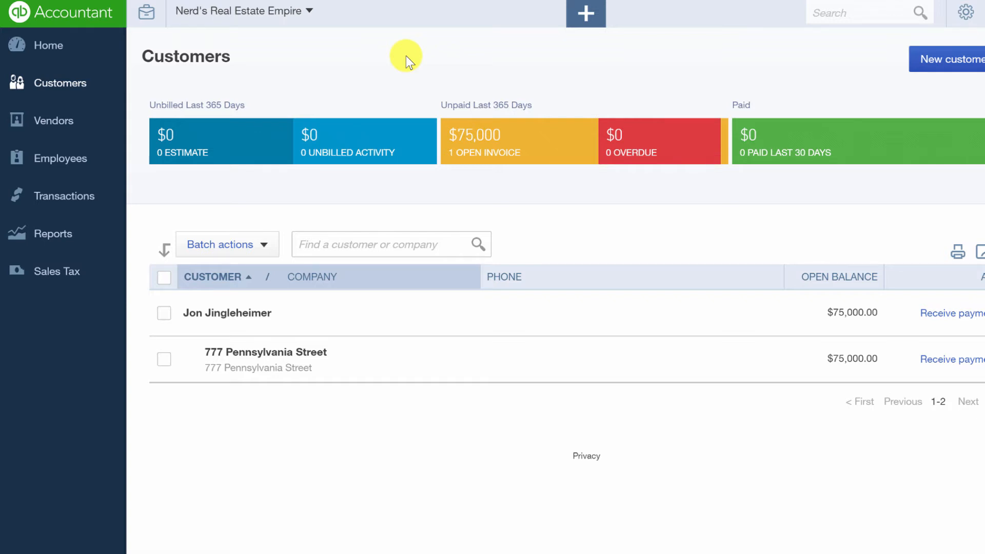
mouse_move(227, 313)
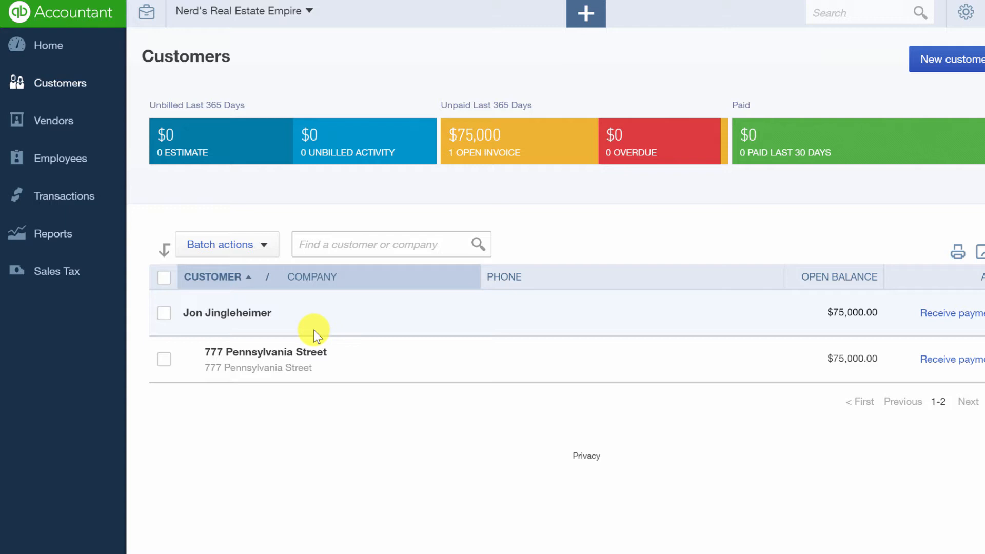
mouse_move(226, 312)
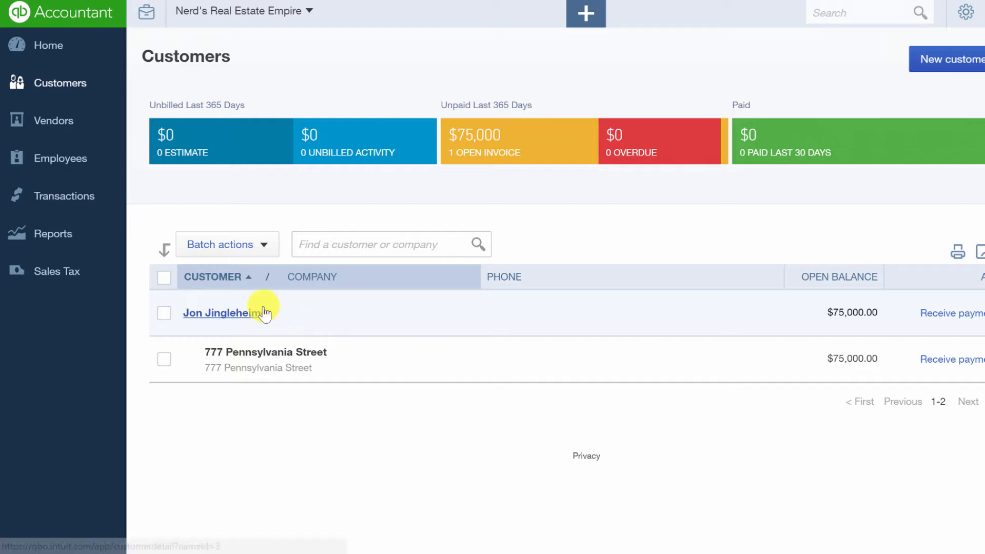
mouse_move(216, 321)
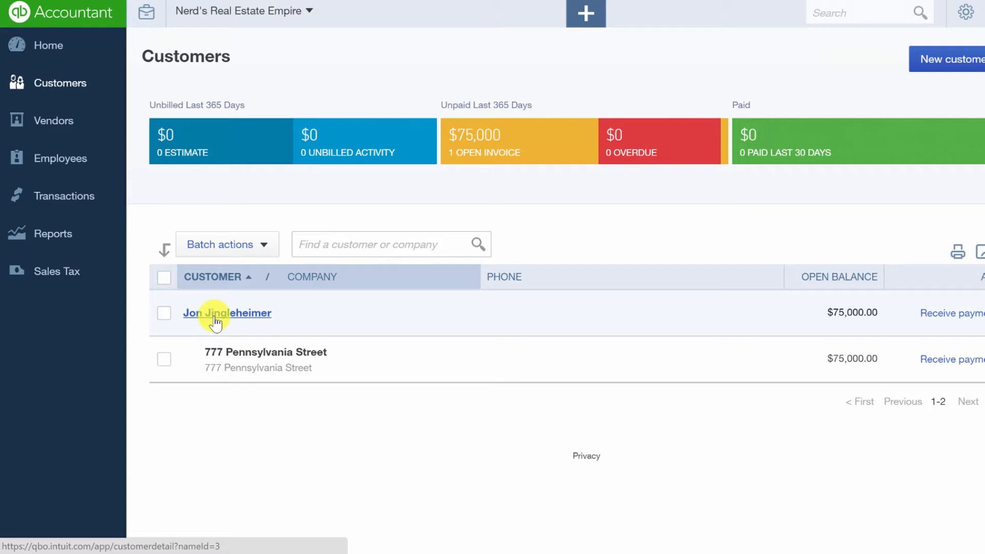
mouse_move(223, 341)
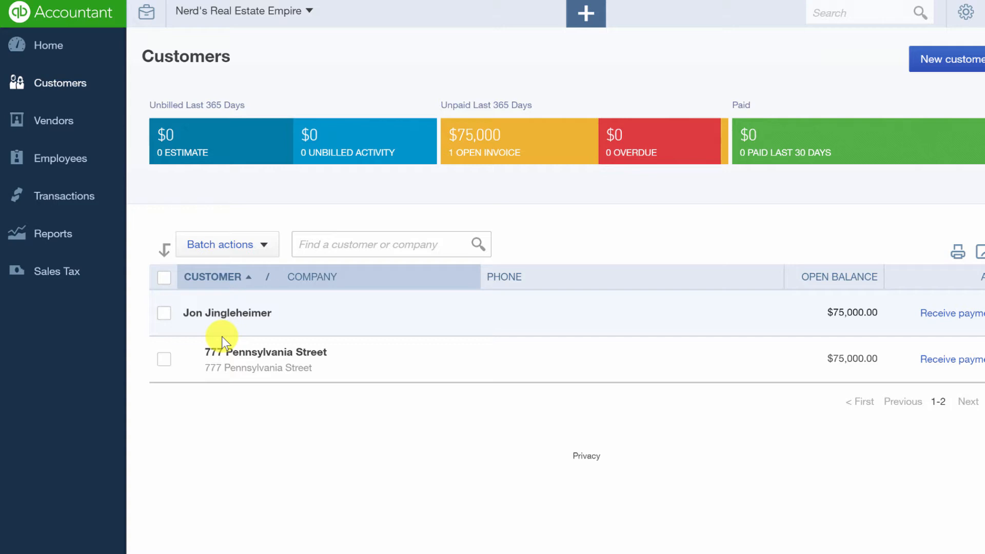
mouse_move(585, 13)
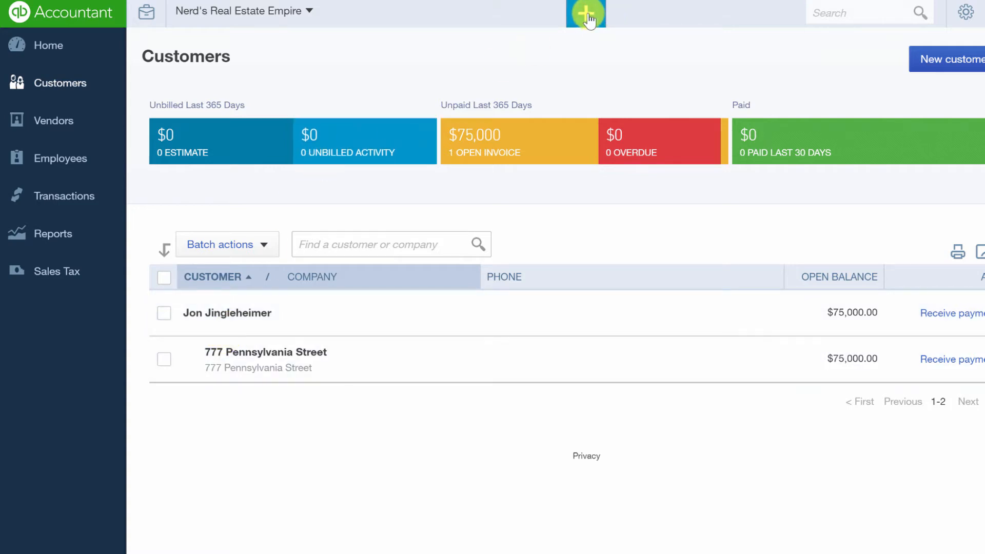
Create a new customer with company name XYZ Brokerage.
left_click(585, 13)
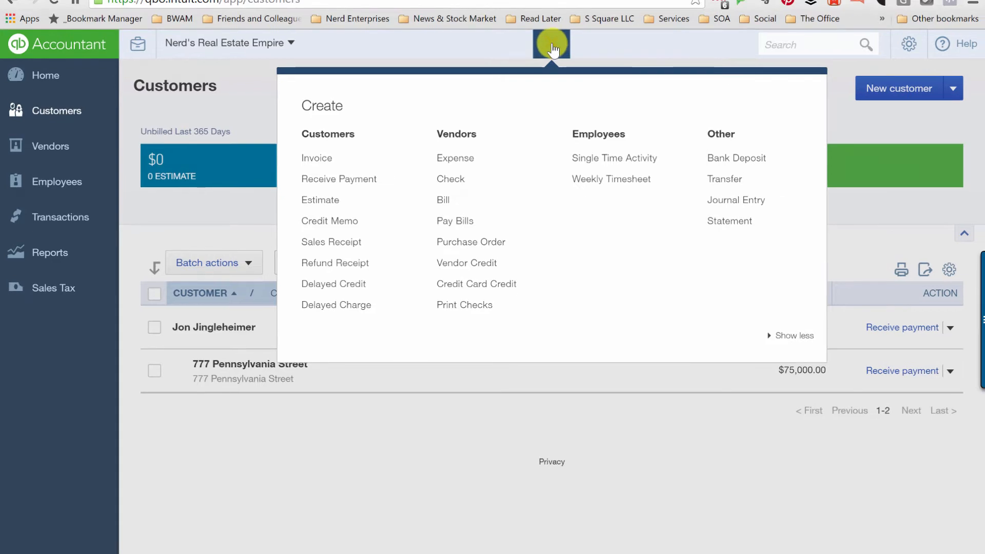
left_click(899, 88)
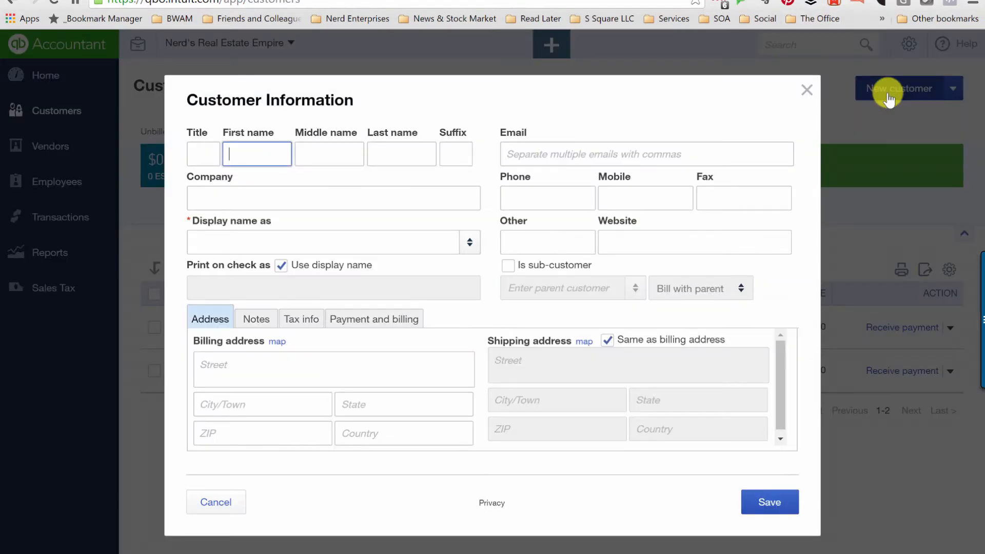
left_click(333, 198)
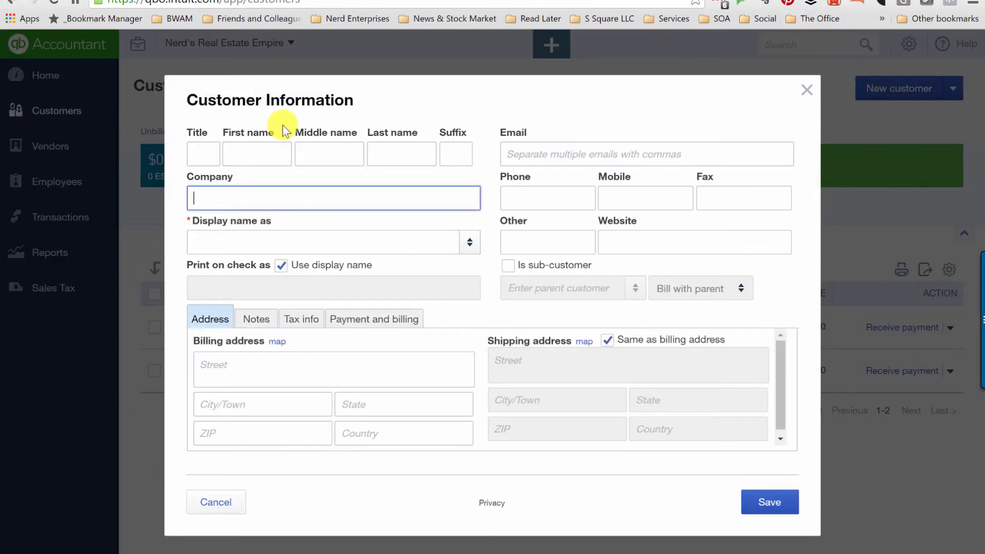
type("A")
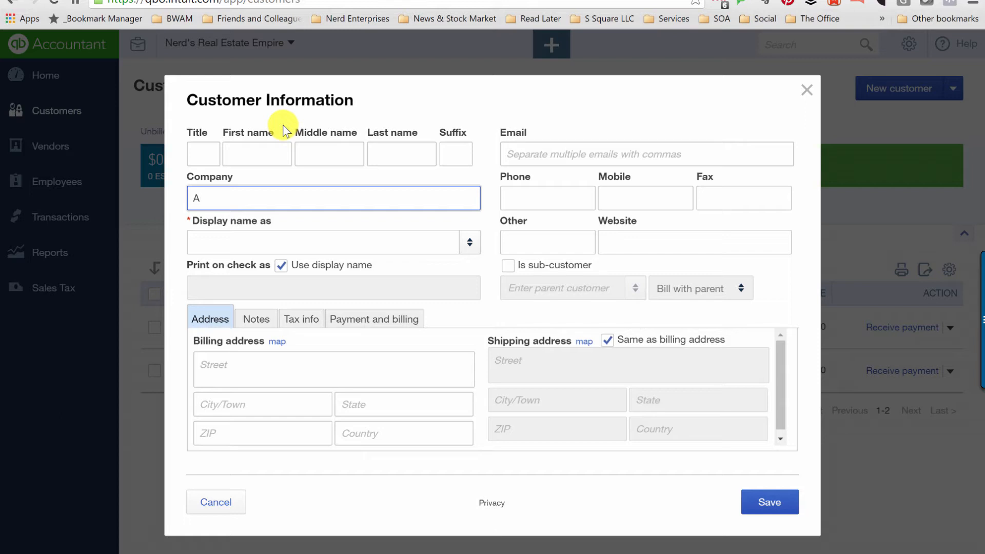
type("XYZ Bro")
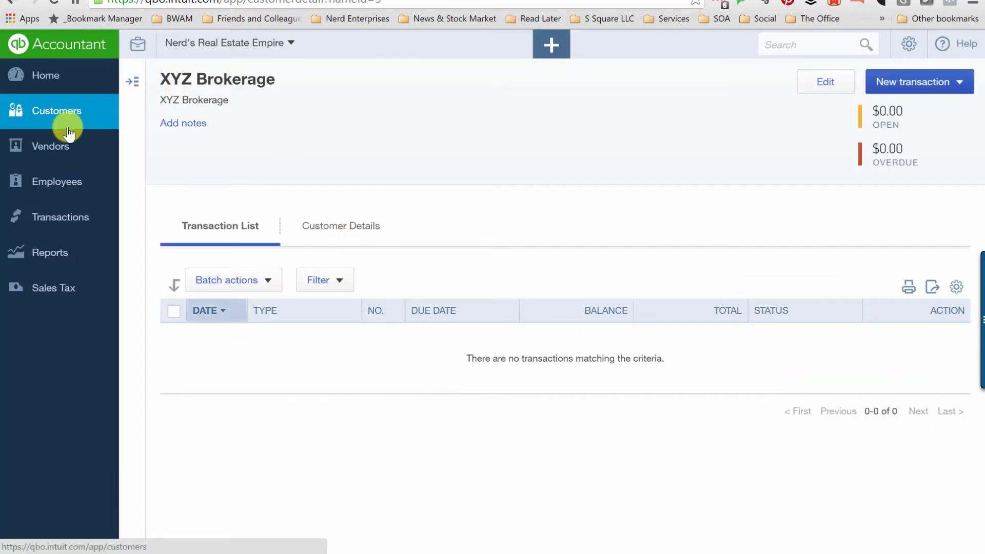
Create customer Joe Smith as a sub-customer of XYZ Brokerage and save.
left_click(56, 111)
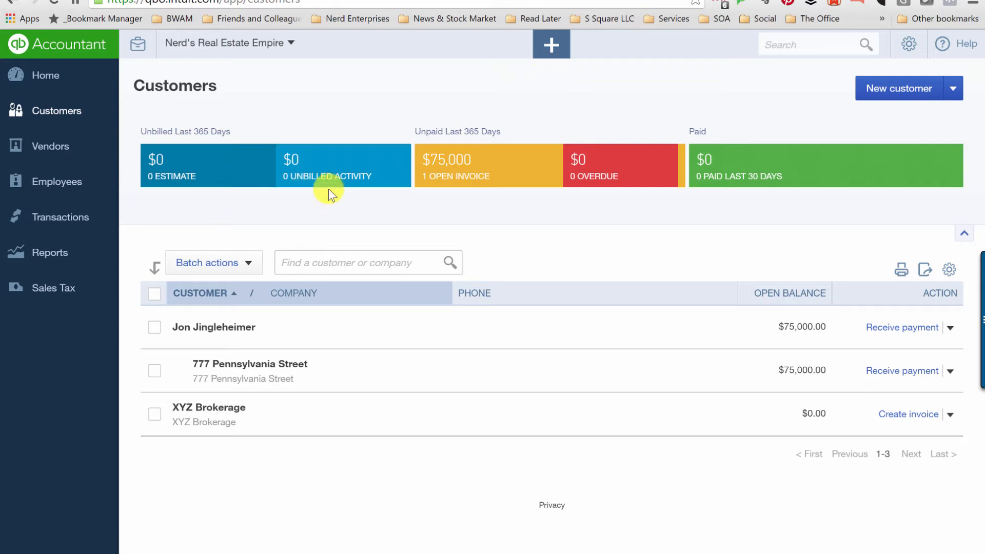
left_click(551, 43)
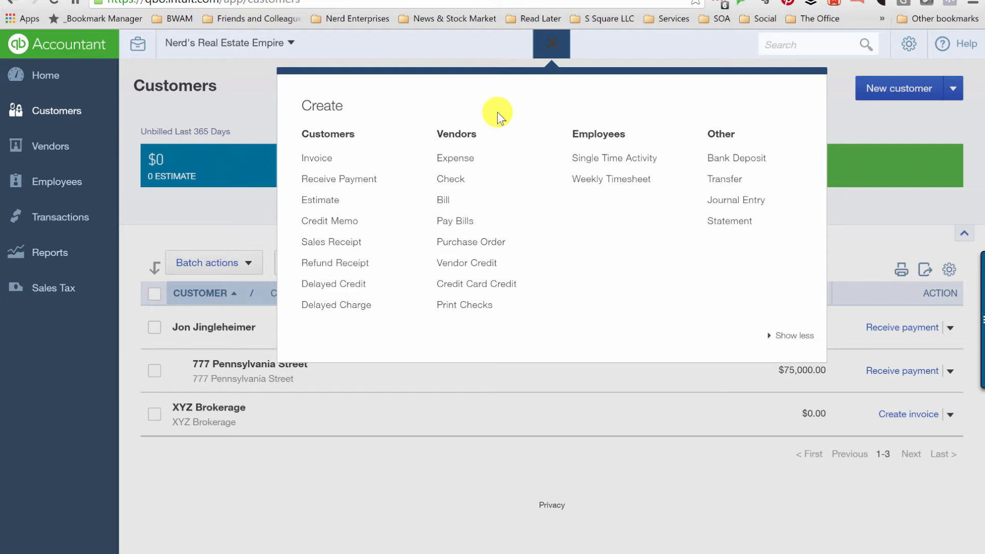
mouse_move(963, 84)
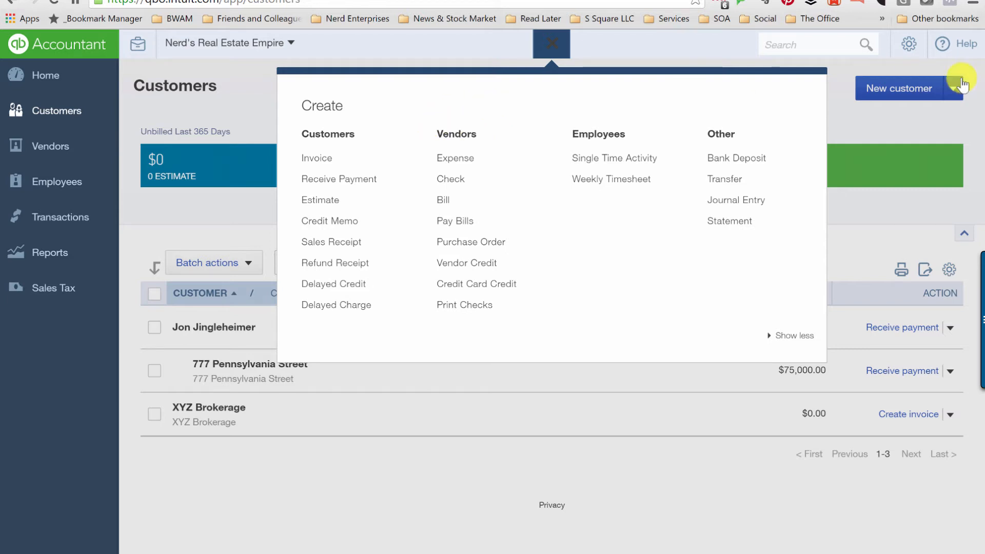
left_click(900, 88)
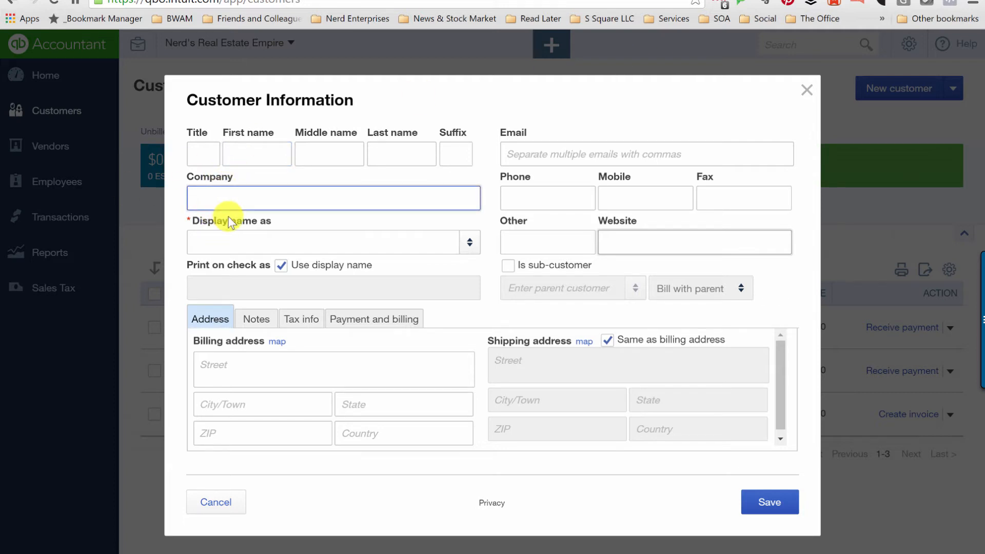
type("Joe Smith")
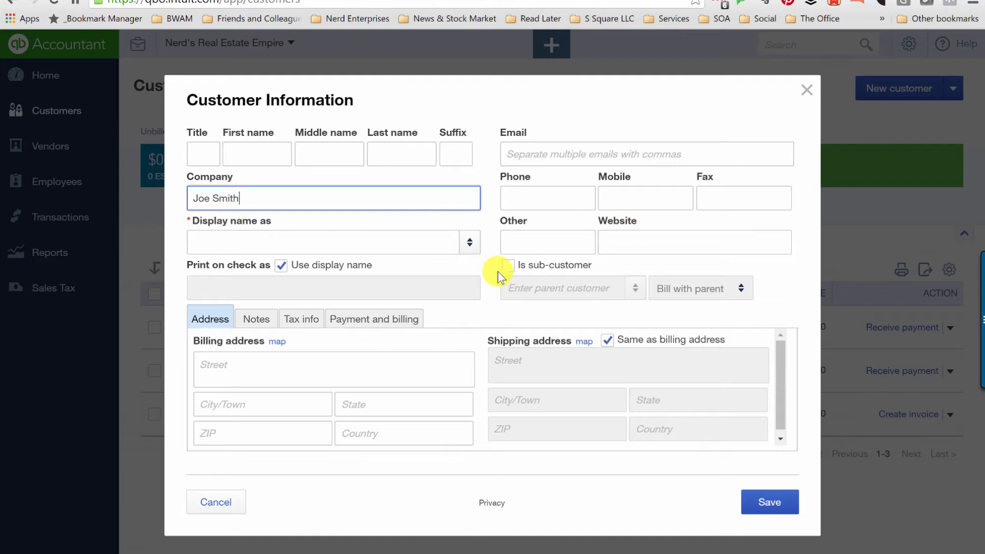
left_click(509, 265)
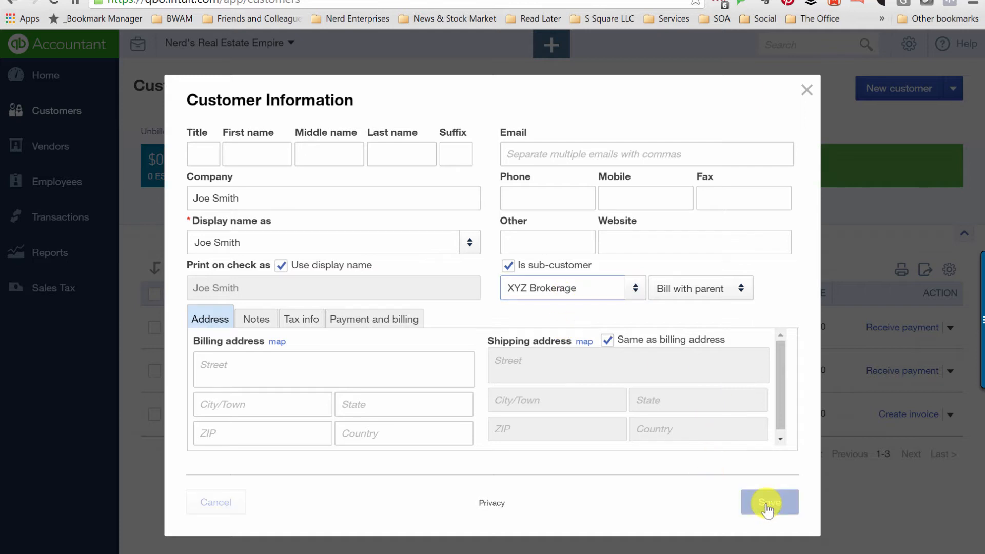
left_click(769, 502)
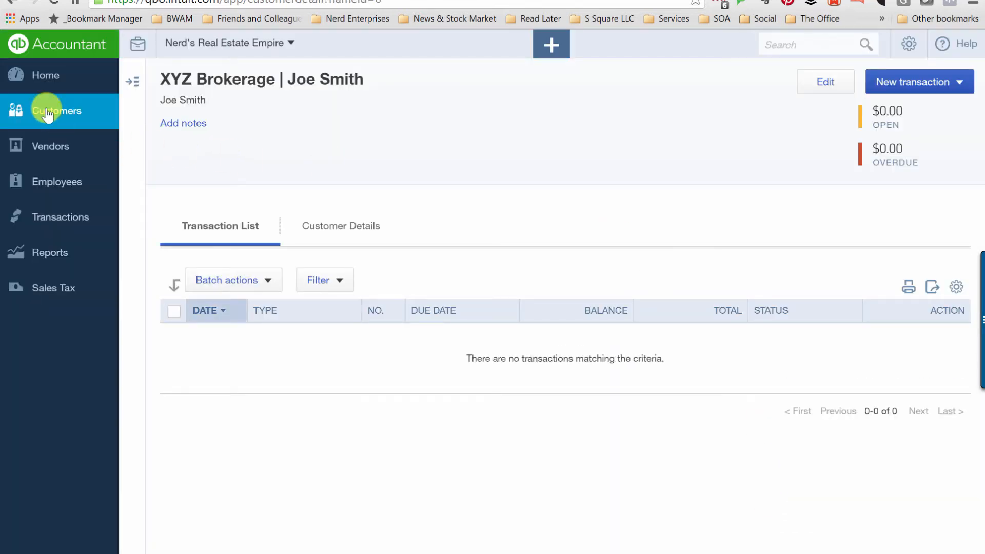
Create customer 213 Main St with parent XYZ Brokerage:Joe Smith and save.
left_click(57, 111)
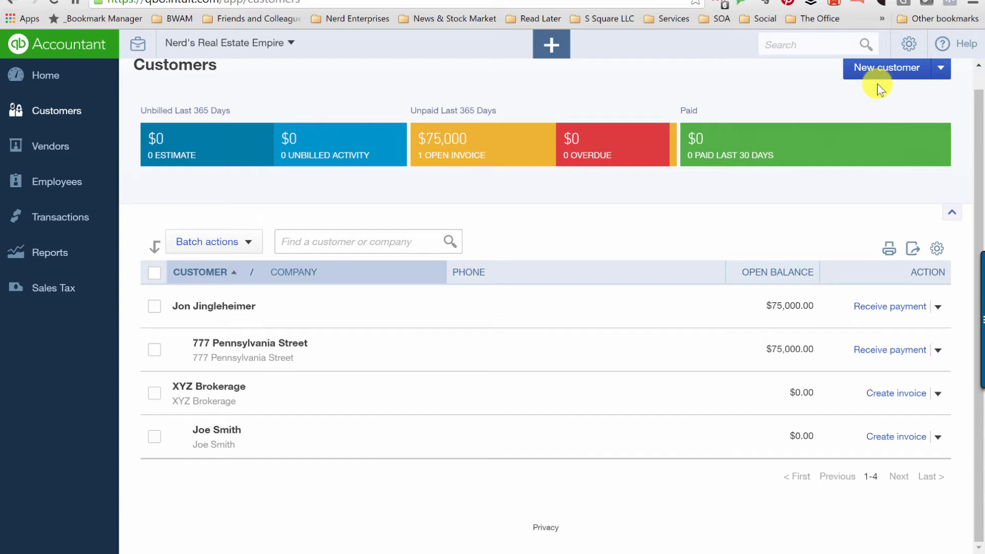
left_click(886, 67)
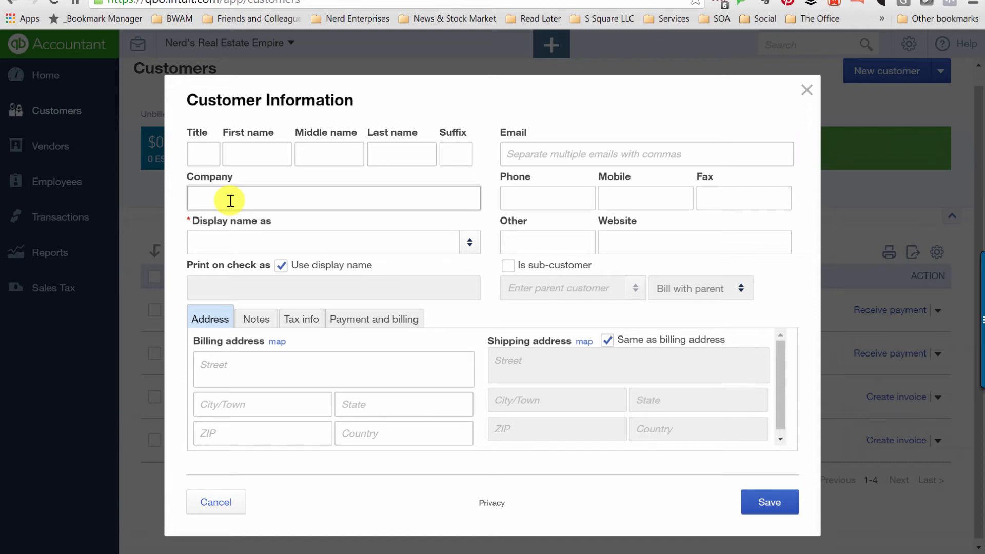
type("213")
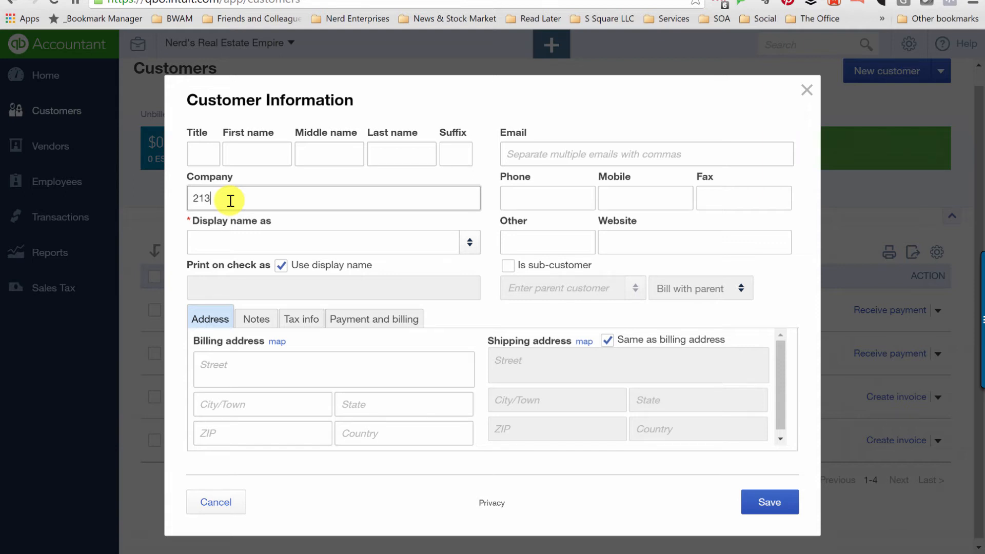
type("Main St")
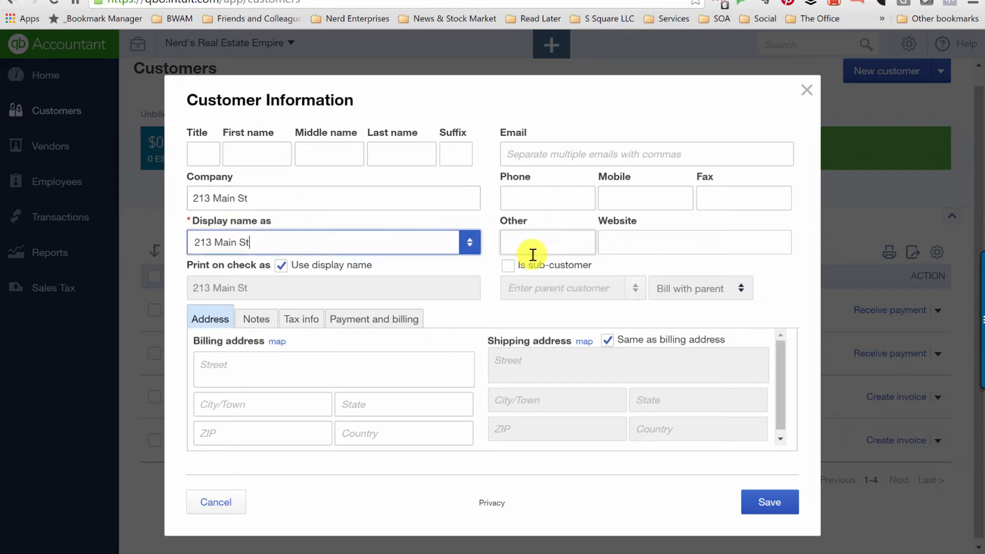
left_click(508, 265)
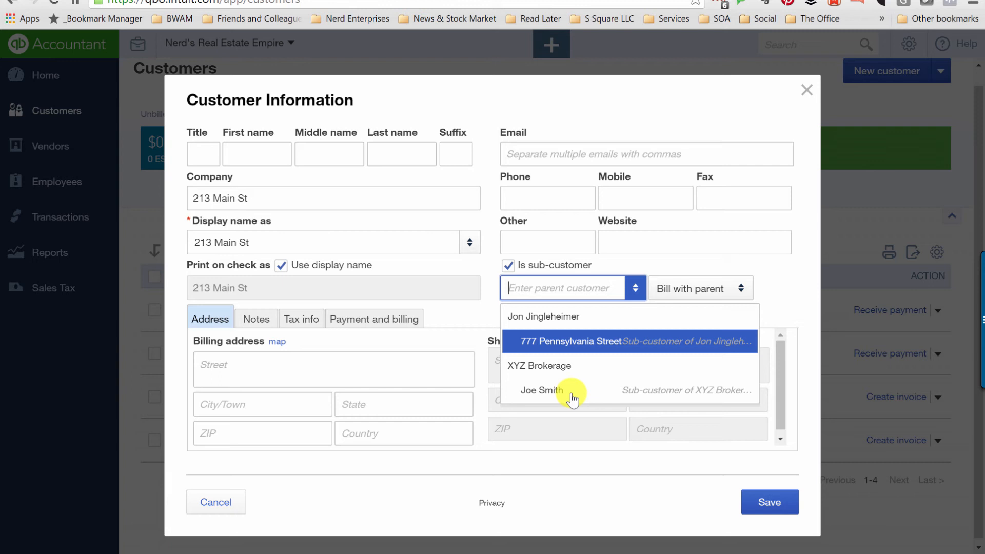
mouse_move(562, 366)
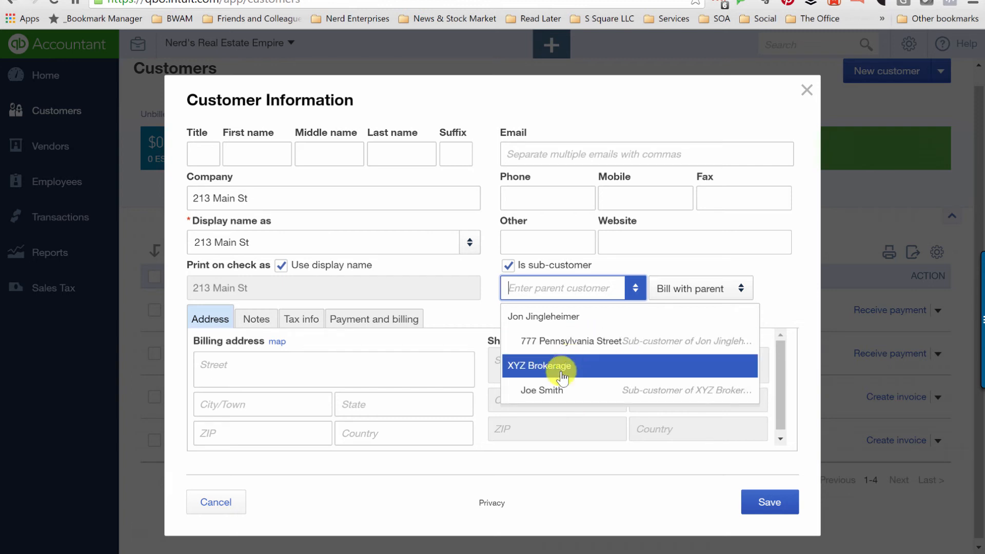
left_click(539, 366)
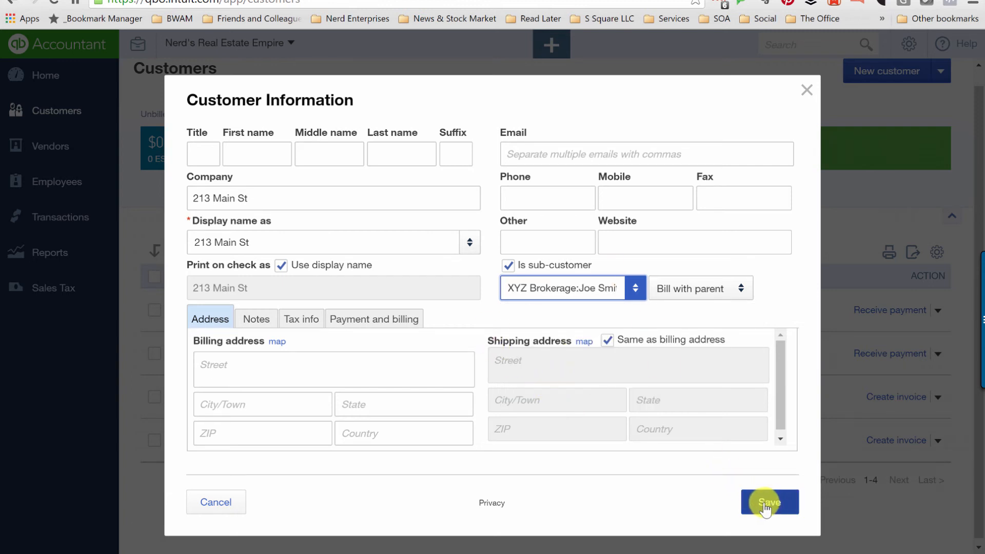
left_click(769, 502)
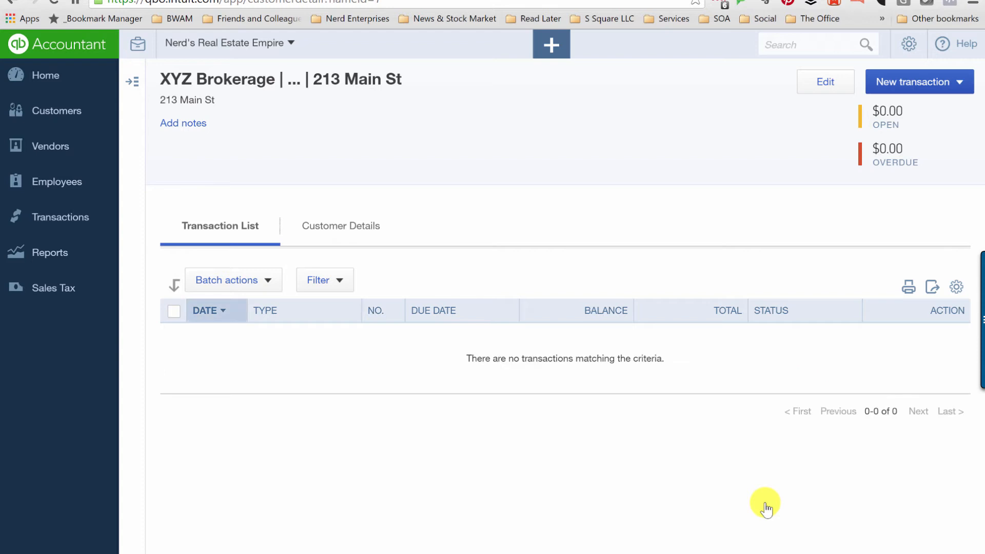
Go back to the Customers list and bring up the Create menu.
left_click(57, 111)
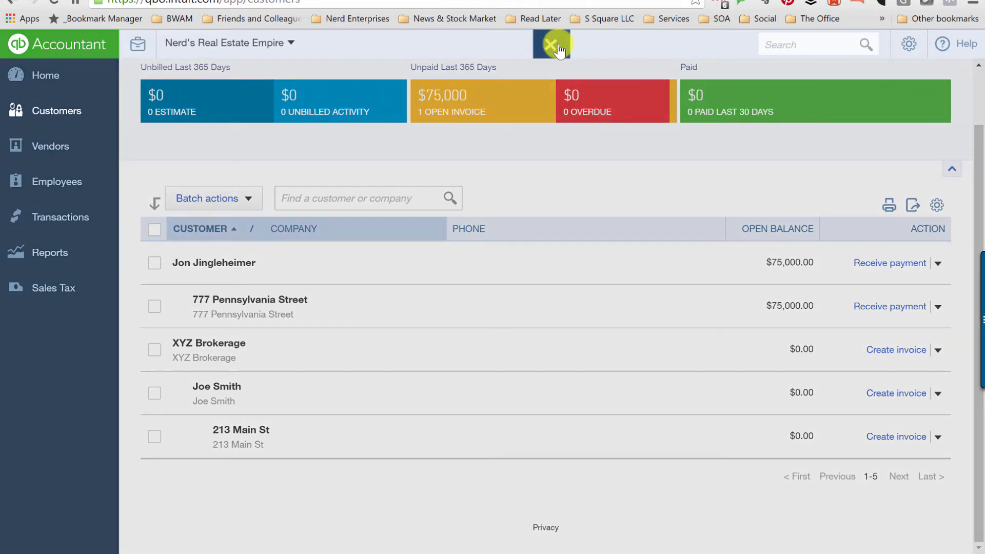
left_click(551, 44)
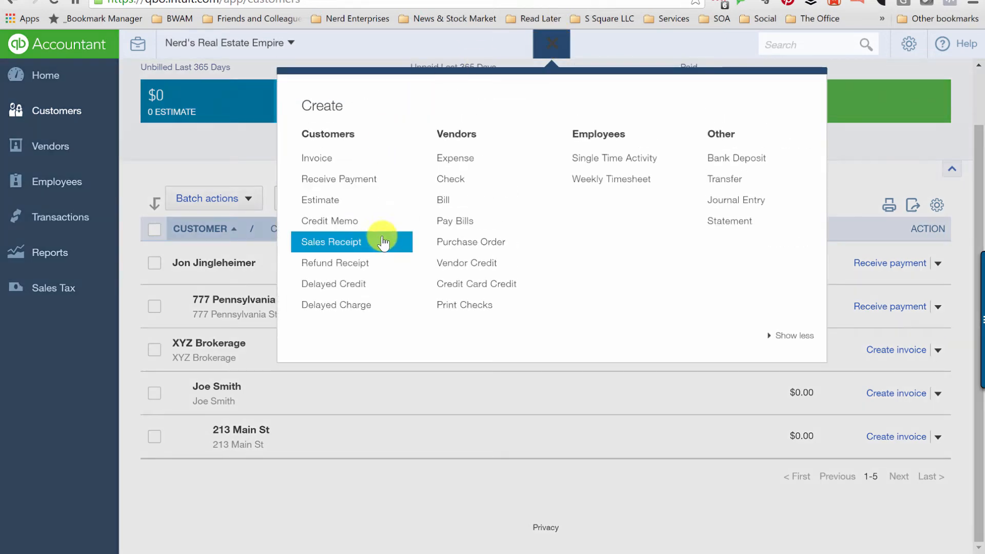
Start a new sales receipt with Real Estate Sales on line 1.
left_click(331, 241)
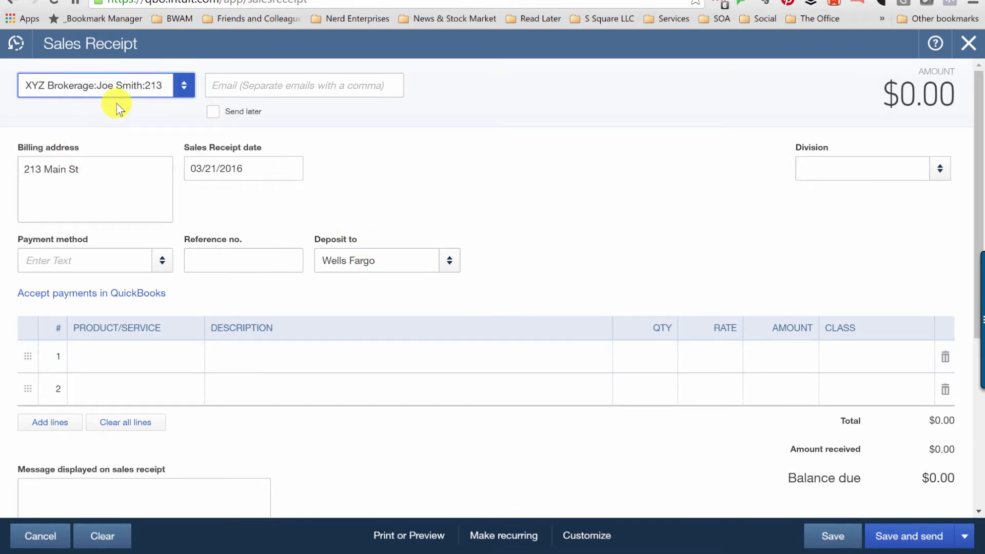
mouse_move(125, 314)
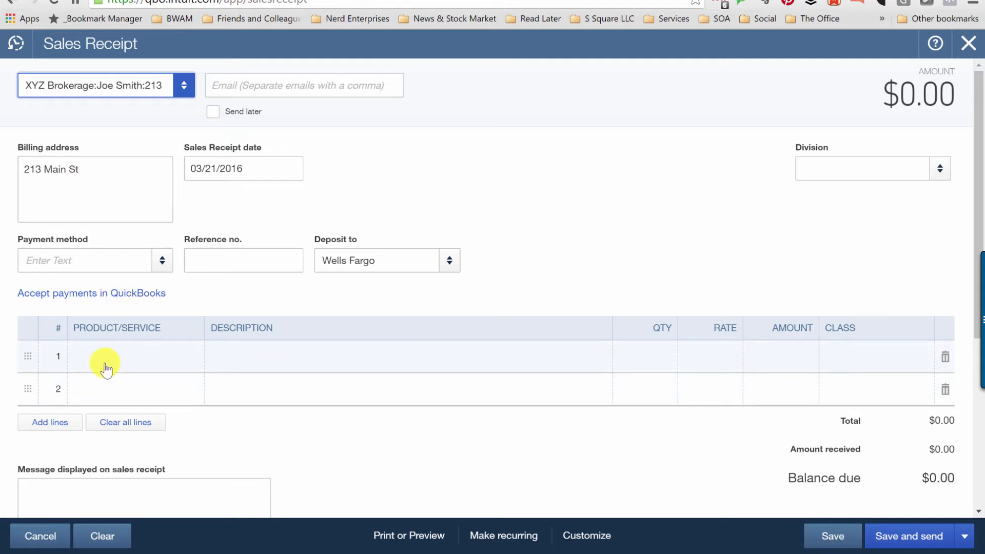
left_click(125, 356)
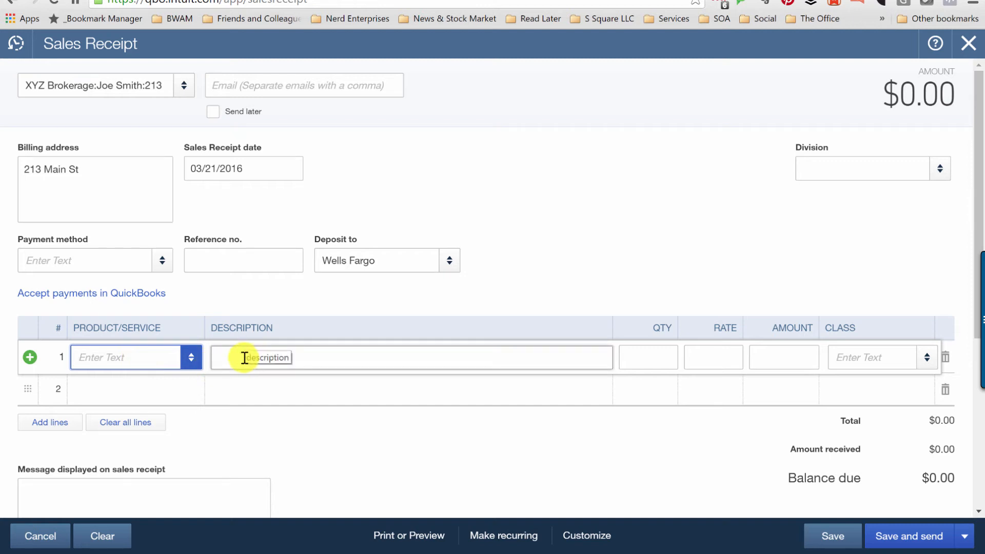
left_click(126, 357)
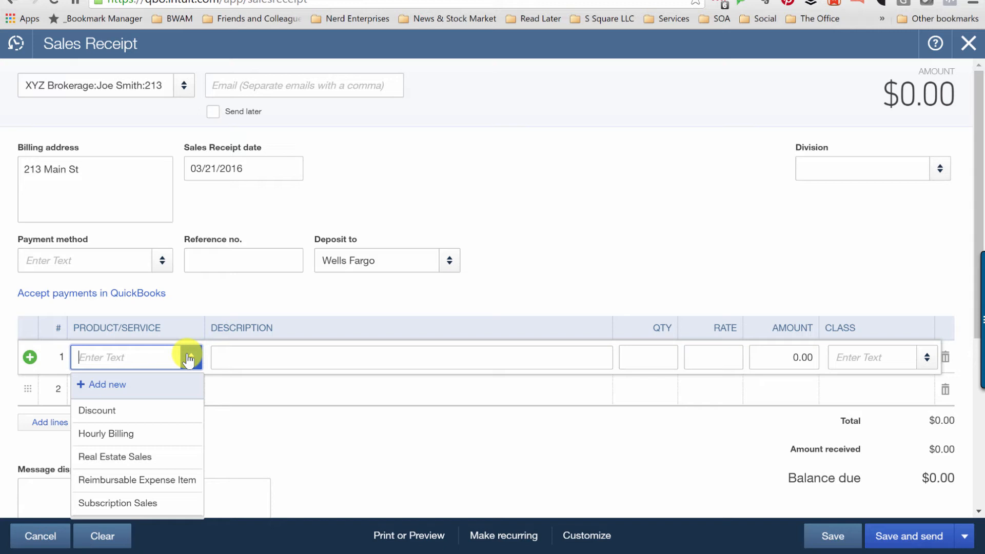
left_click(115, 457)
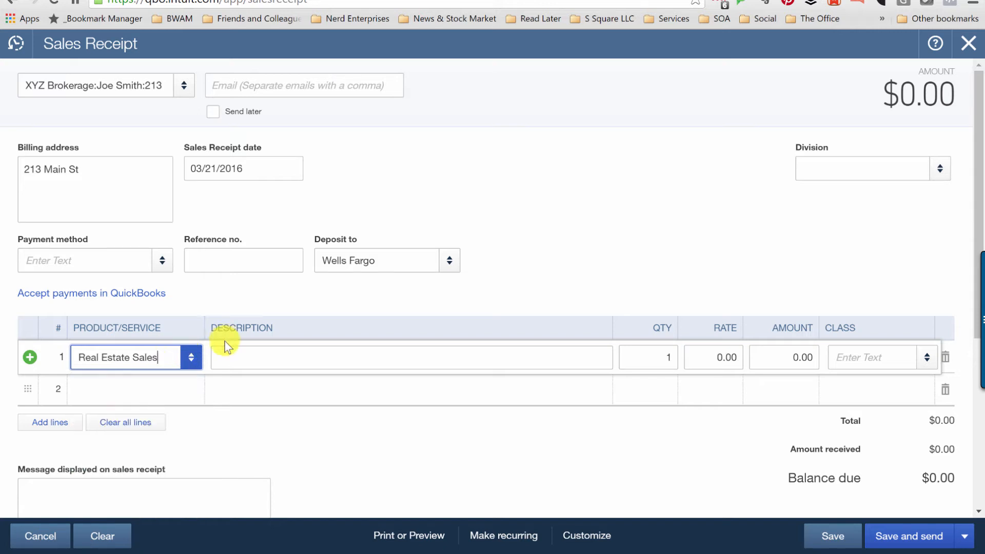
Give the line the description 'Home sold for $1,500,000'.
left_click(411, 357)
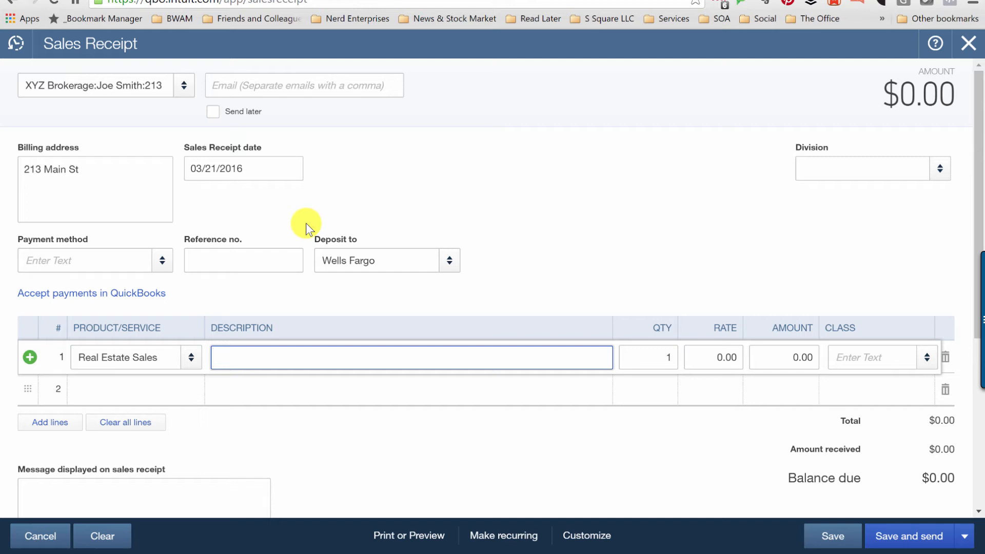
type("Hom")
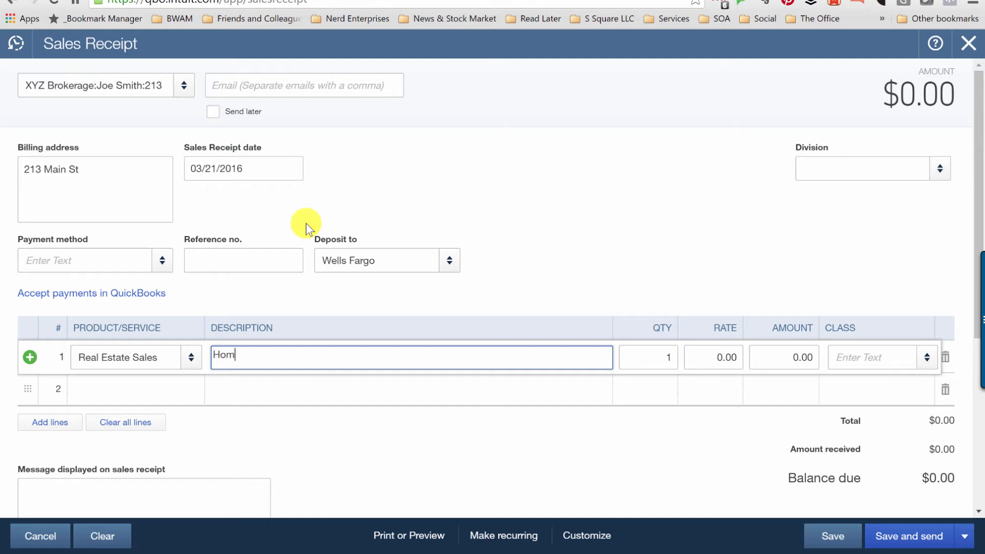
type("e sold fo")
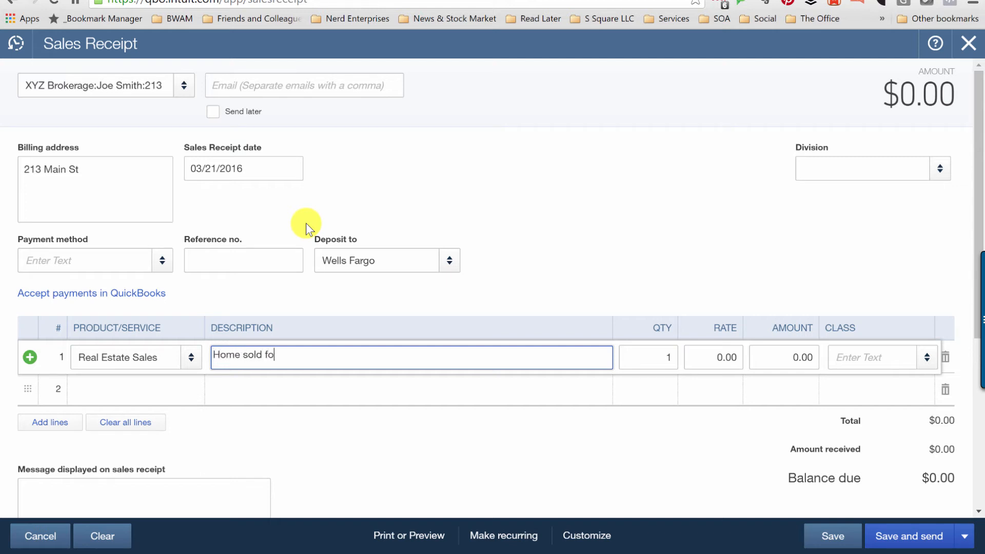
type("r $1")
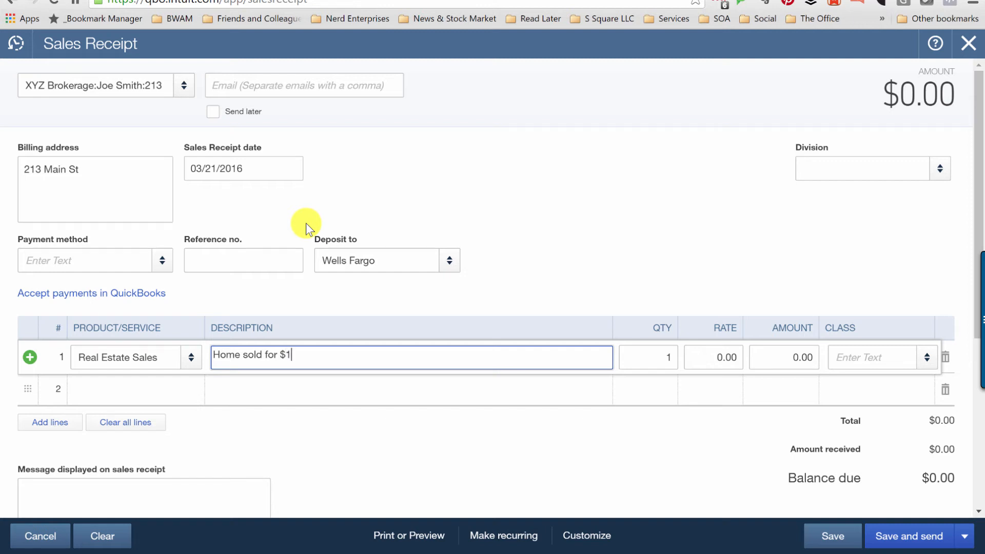
type(",500,000")
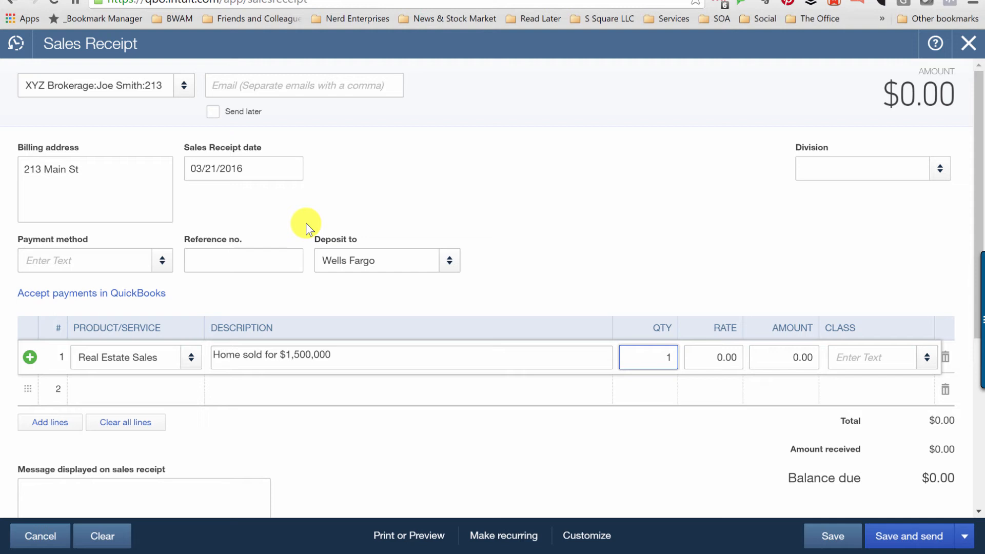
left_click(647, 357)
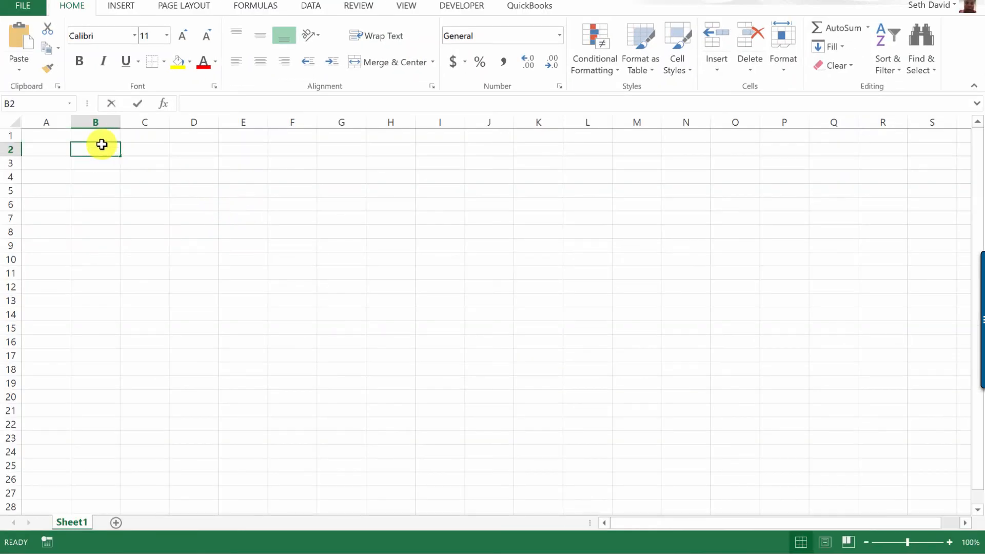
In Excel, enter the selling price, broker rate .05 and an Agent Commission row.
type("Selling pric")
left_click(144, 150)
type("1500000")
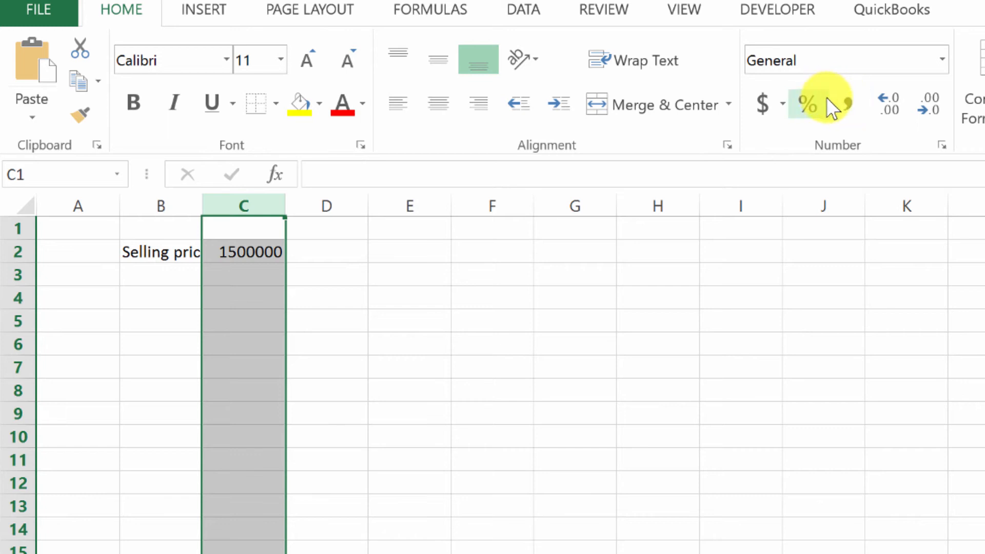
left_click(846, 104)
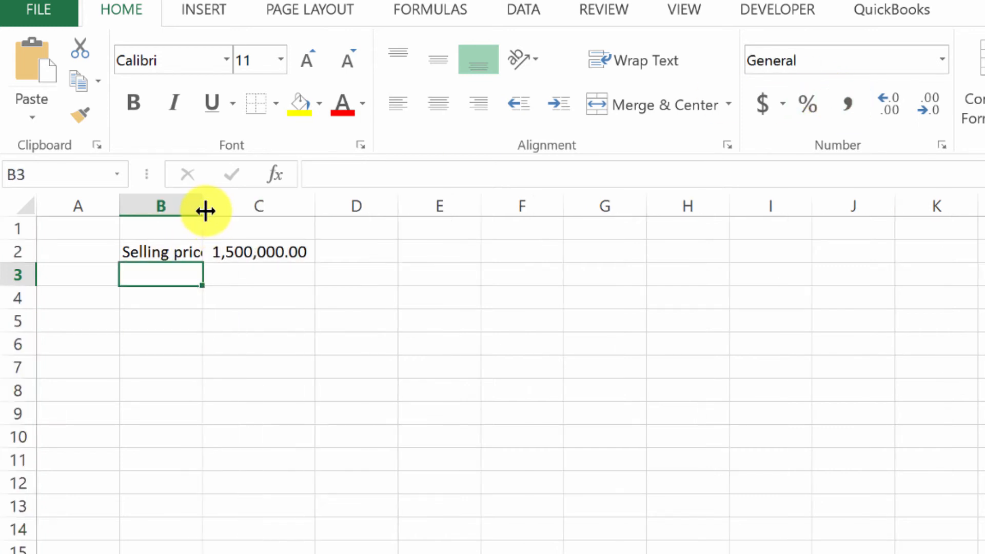
type("Broker Commission")
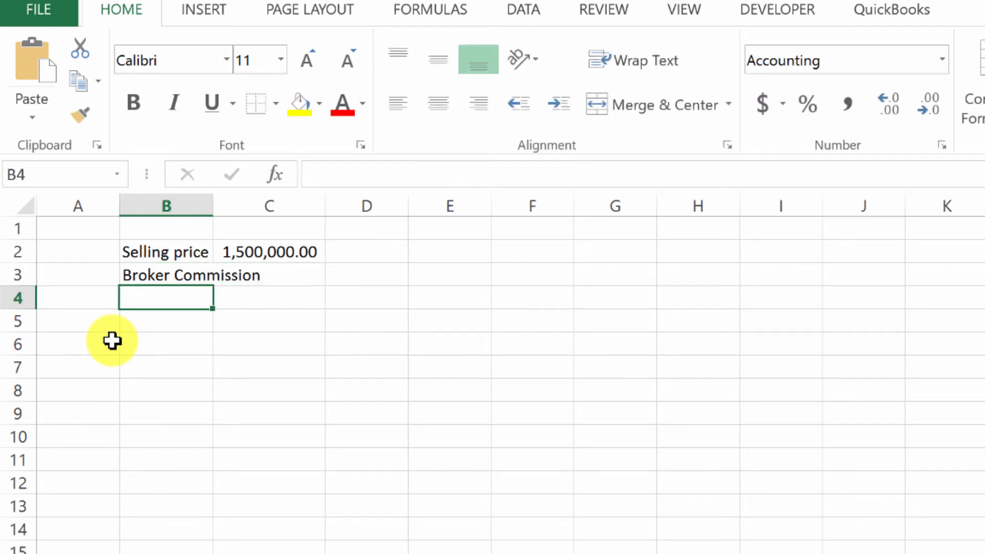
type(".05")
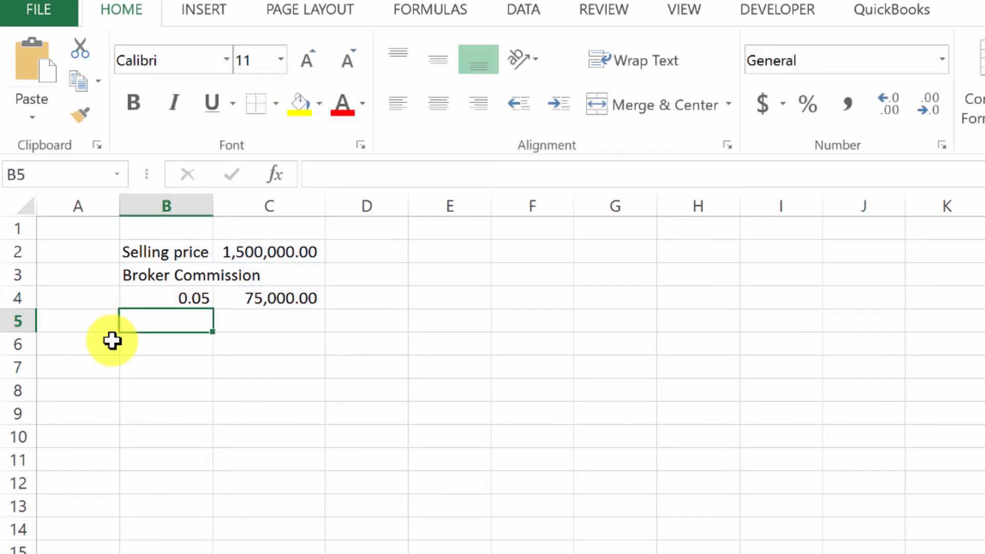
type("Agent")
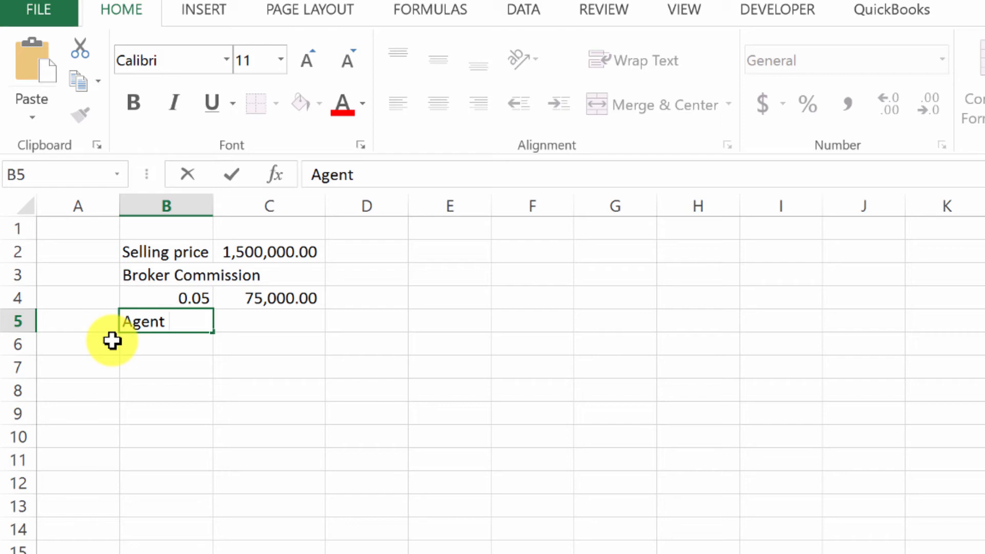
type("Commission")
left_click(270, 344)
type("=")
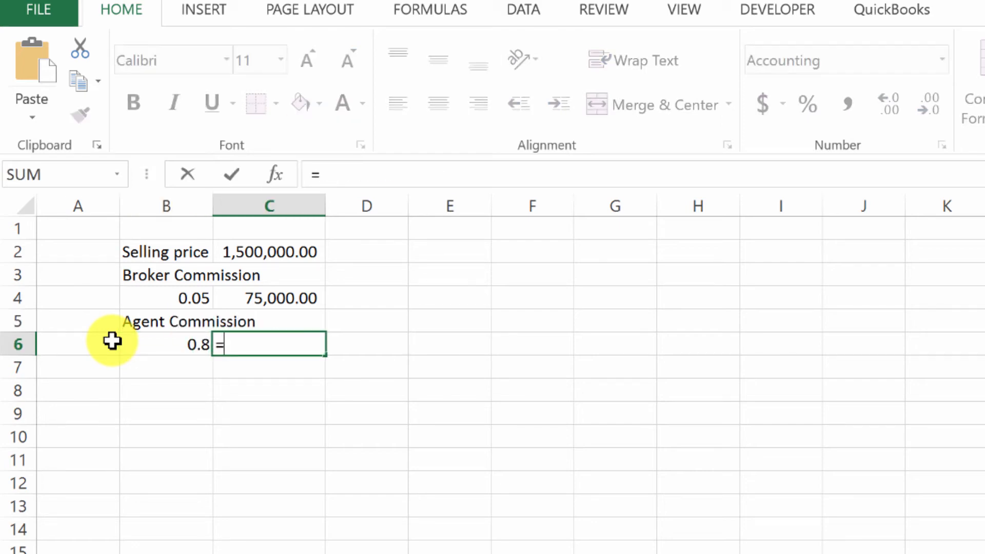
key("Enter")
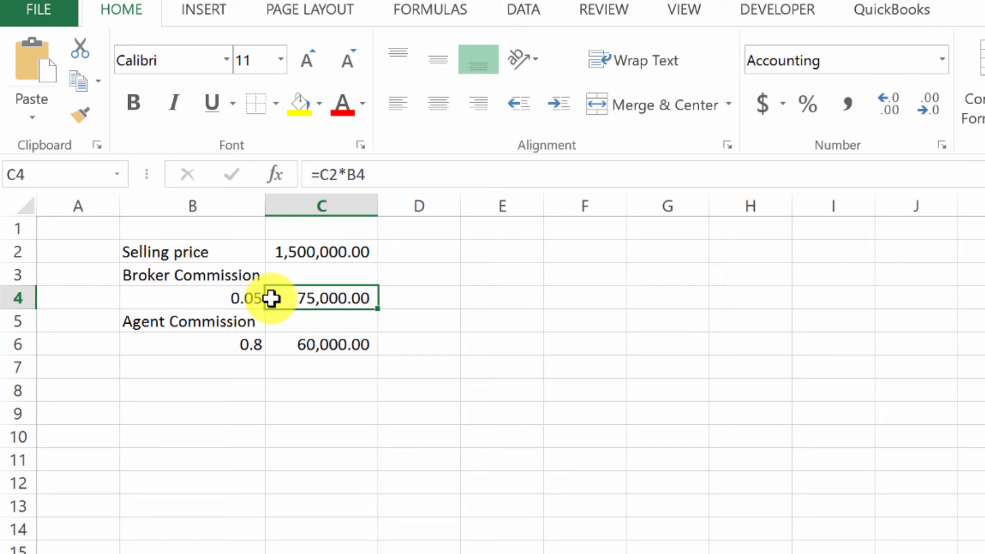
Review the selling price, commission rates and commission formula cells.
left_click(321, 251)
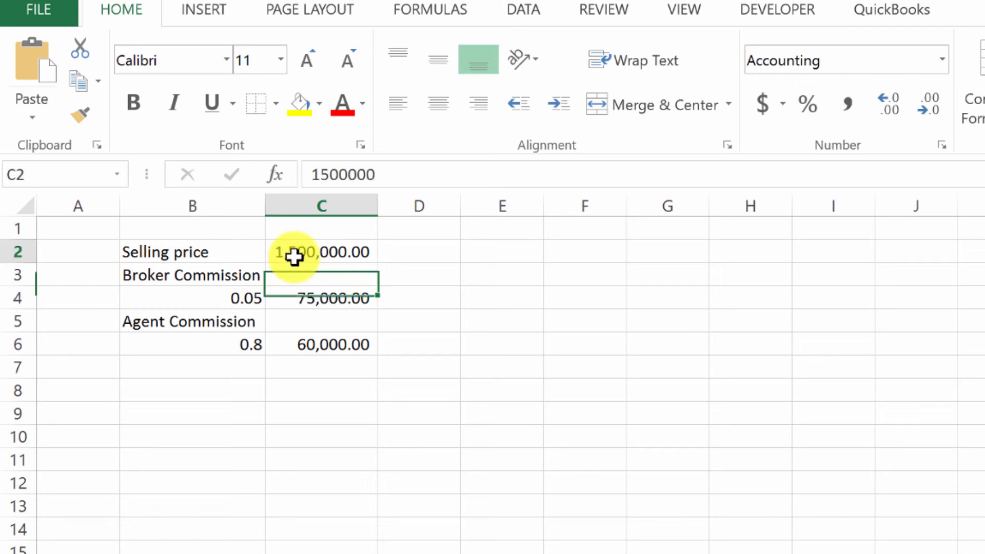
left_click(191, 298)
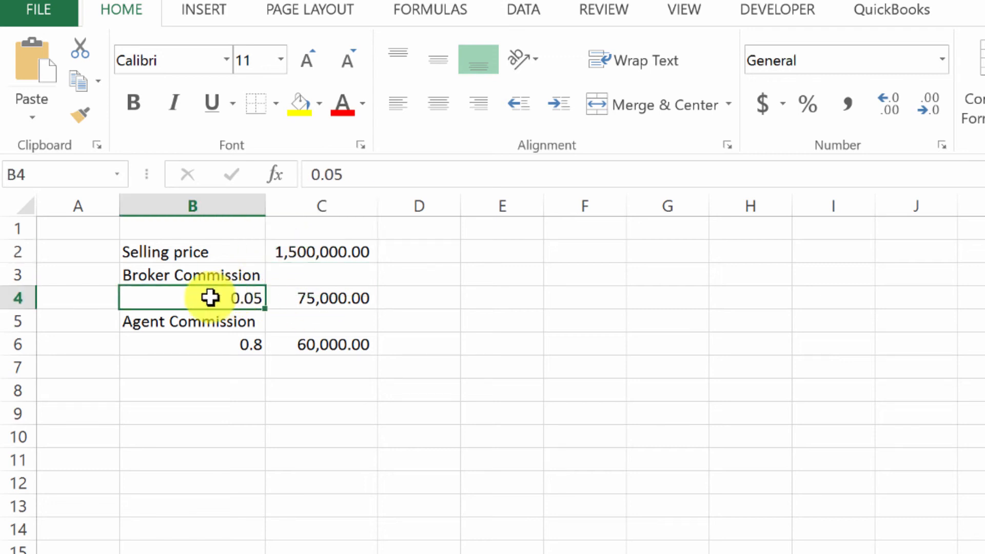
left_click(321, 298)
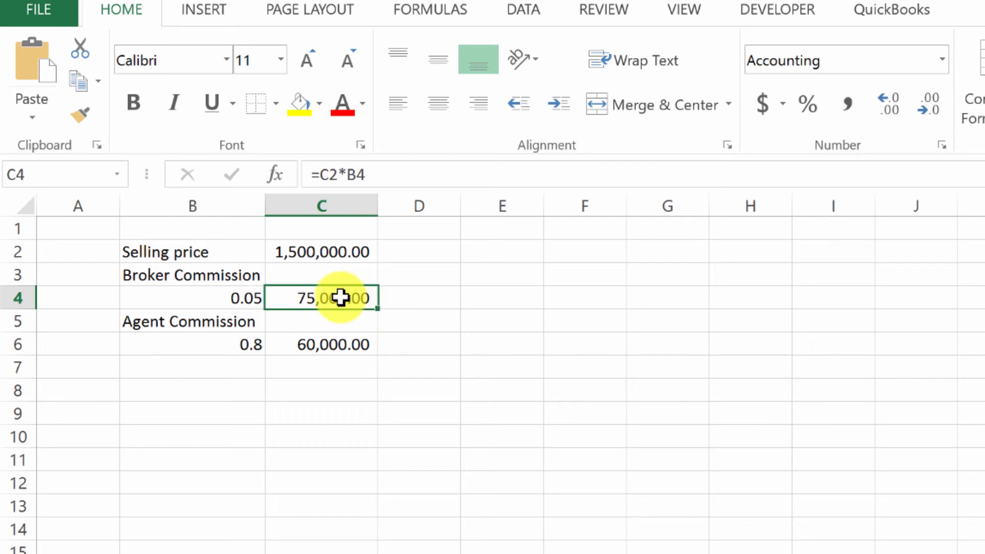
left_click(191, 344)
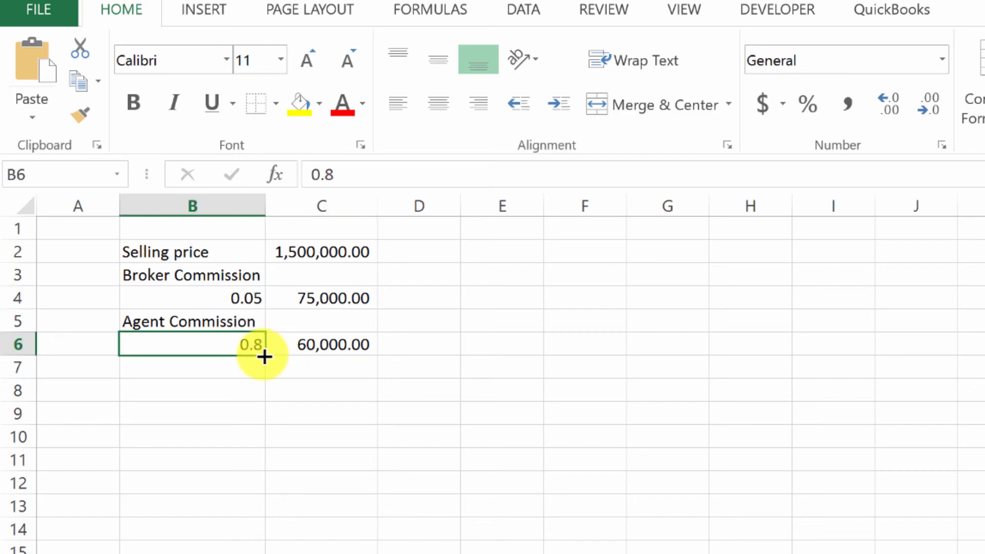
left_click(322, 298)
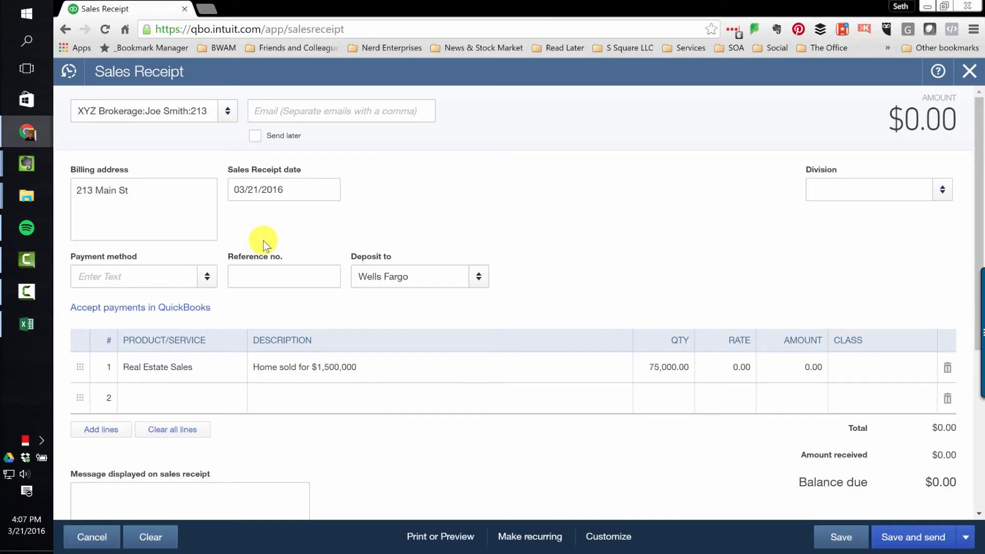
Enter rate 0.80 on the Real Estate Sales line, making $60,000.00.
left_click(740, 367)
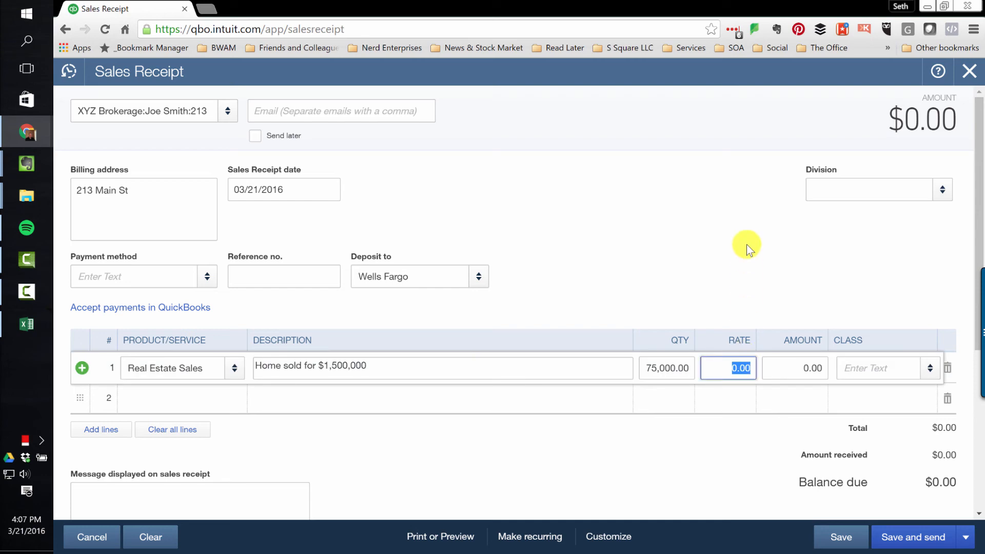
type("0.80")
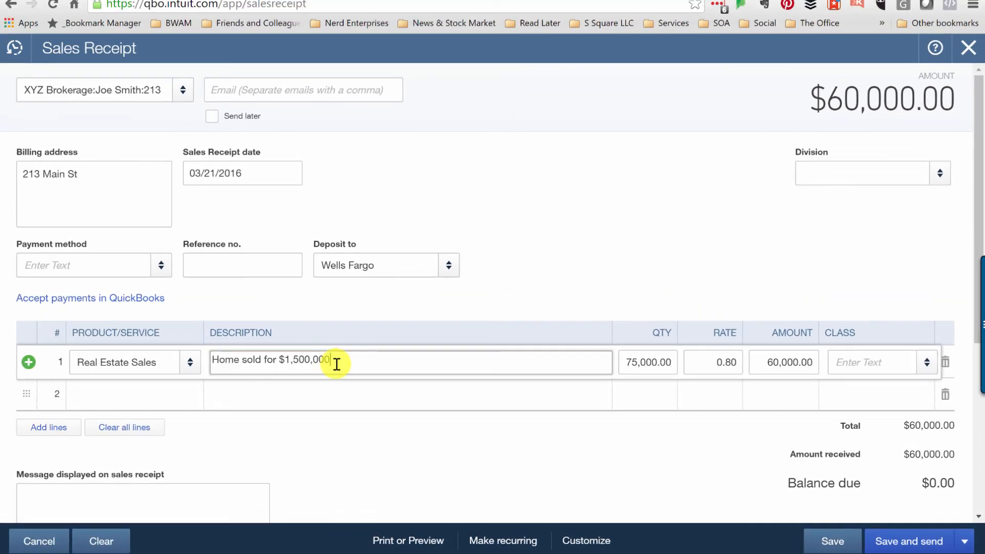
Append ', Broker Commission = 5% = 75,000' to the line's description.
type(", B")
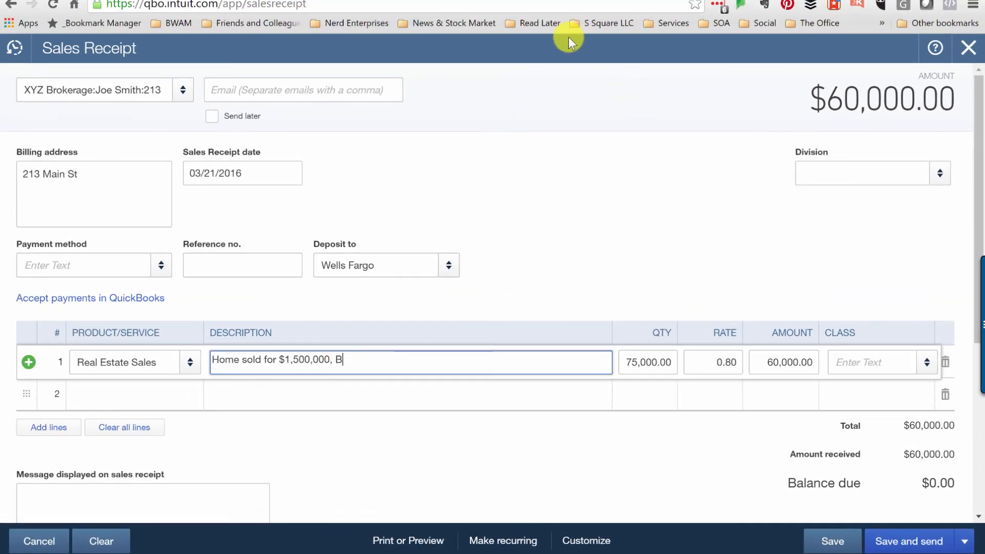
type("roker Comm")
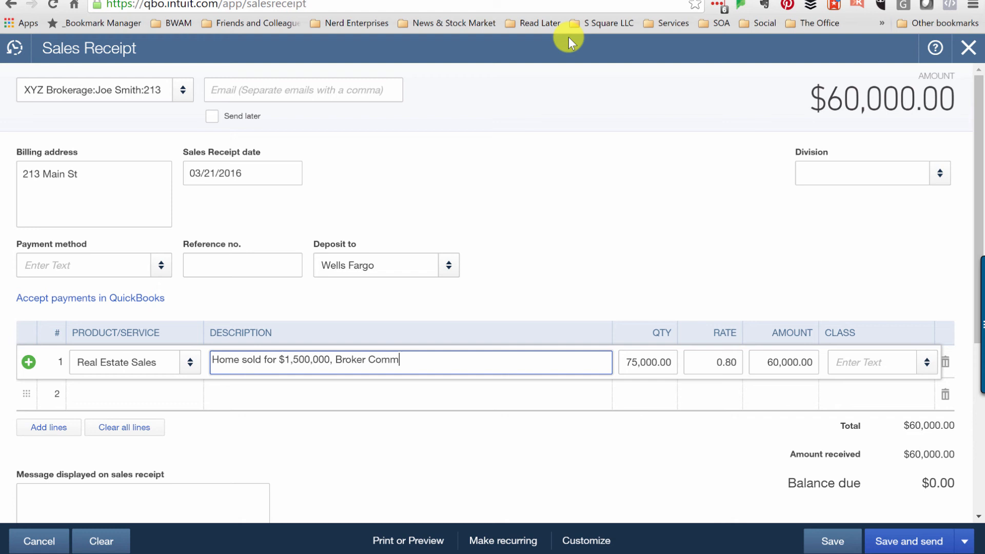
type("ission")
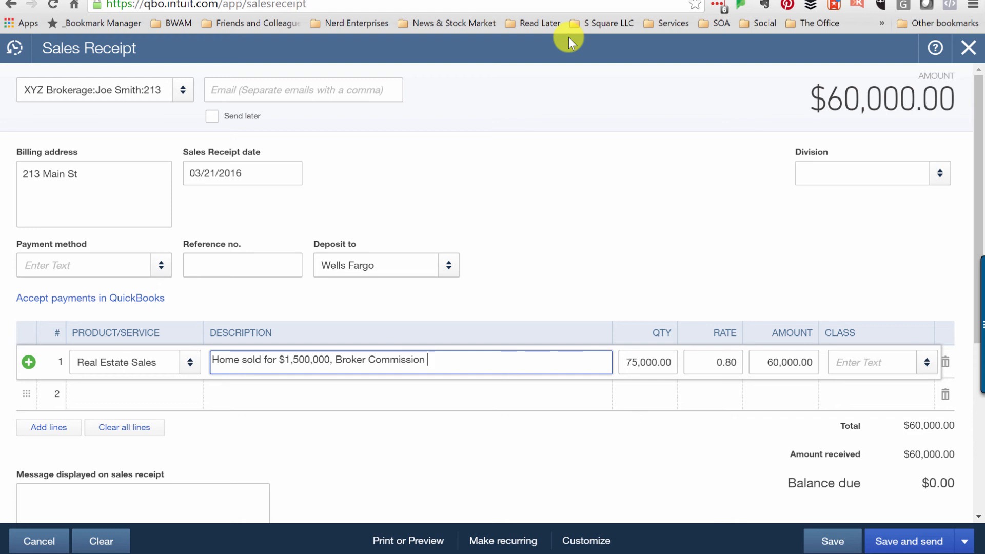
type("=")
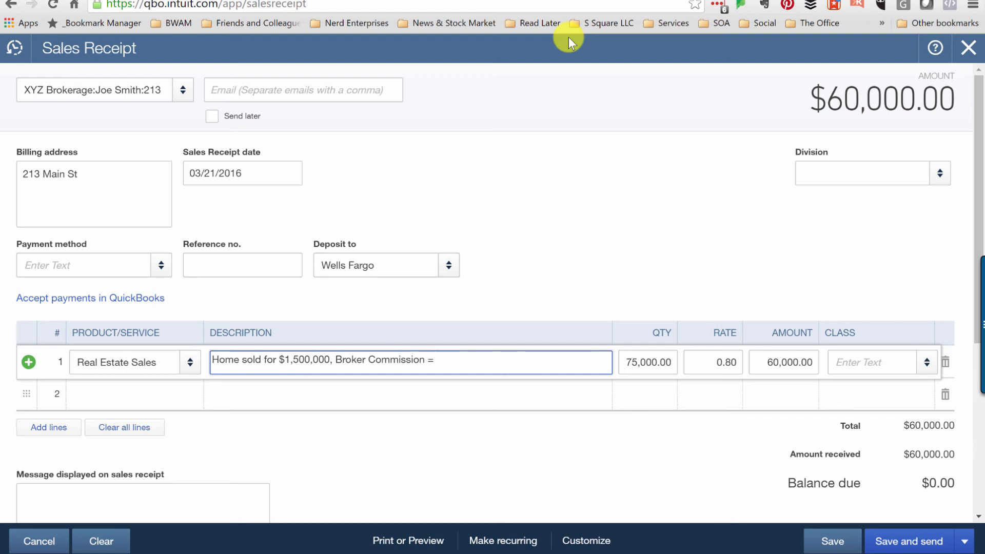
type("5%")
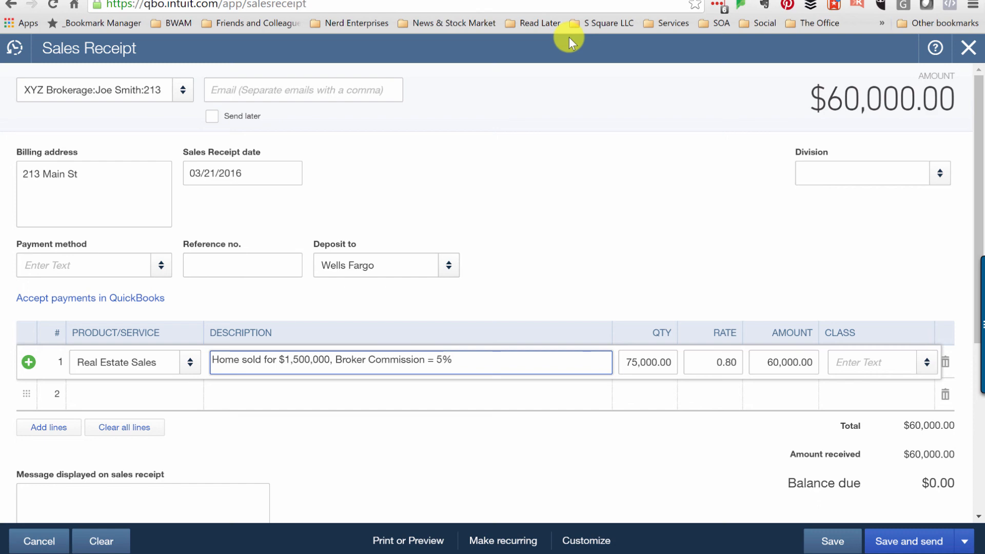
type("=")
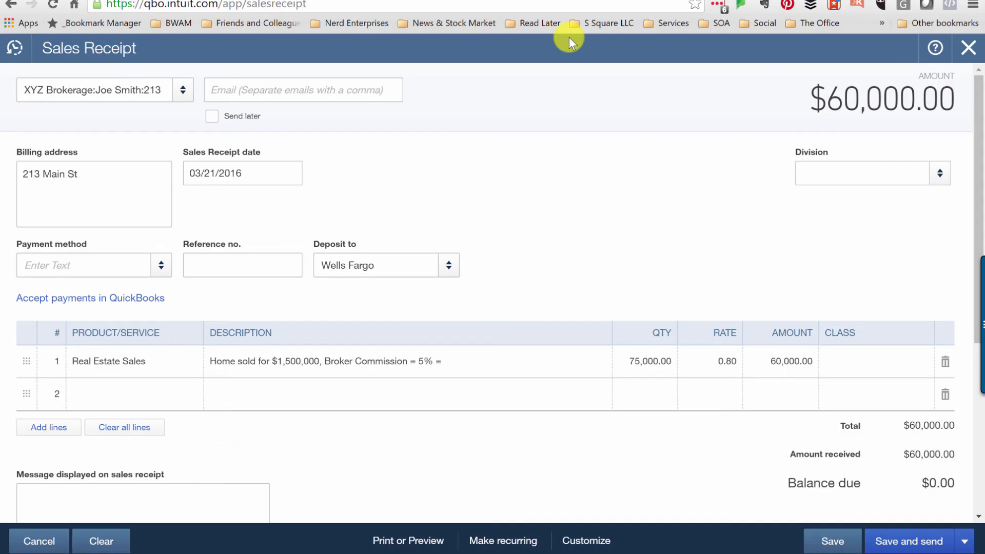
mouse_move(493, 363)
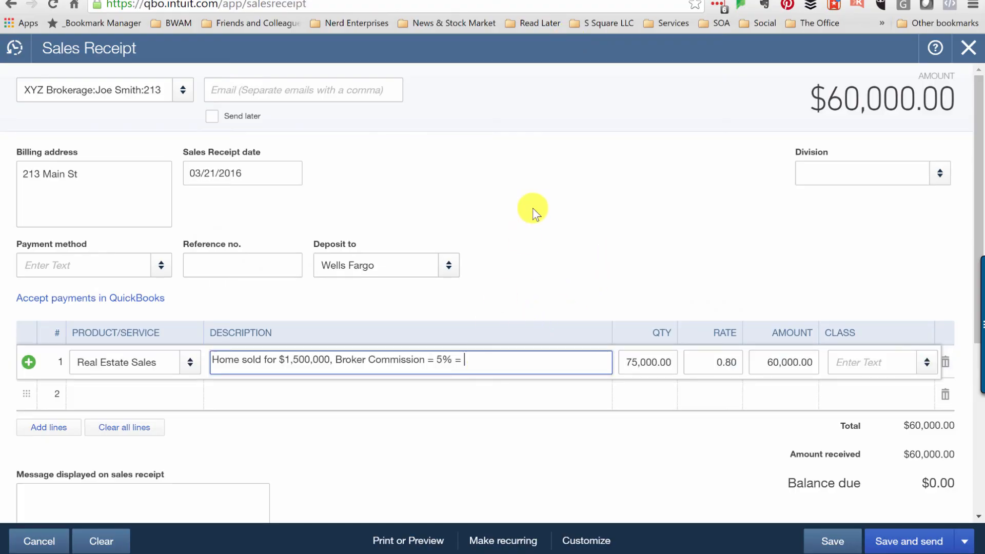
type("75,000")
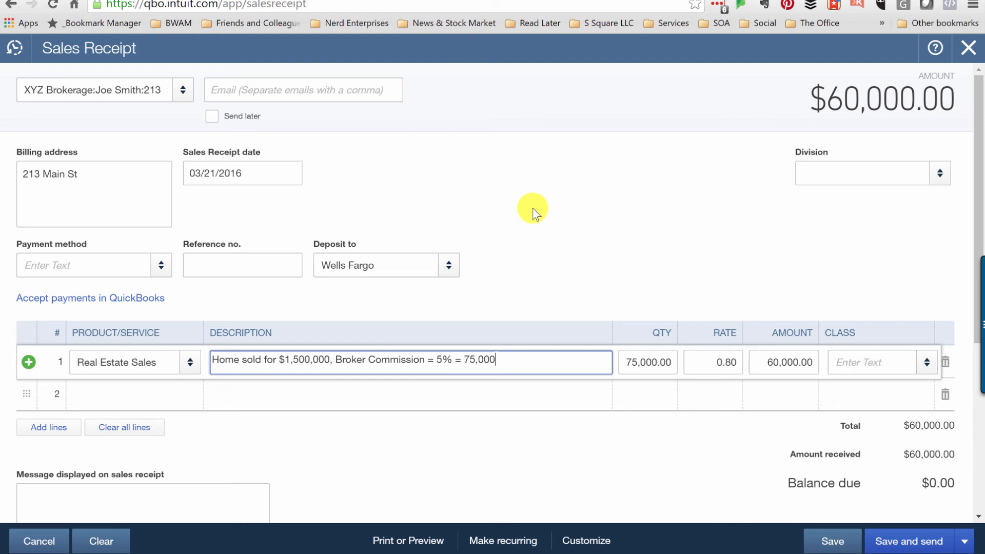
left_click(647, 362)
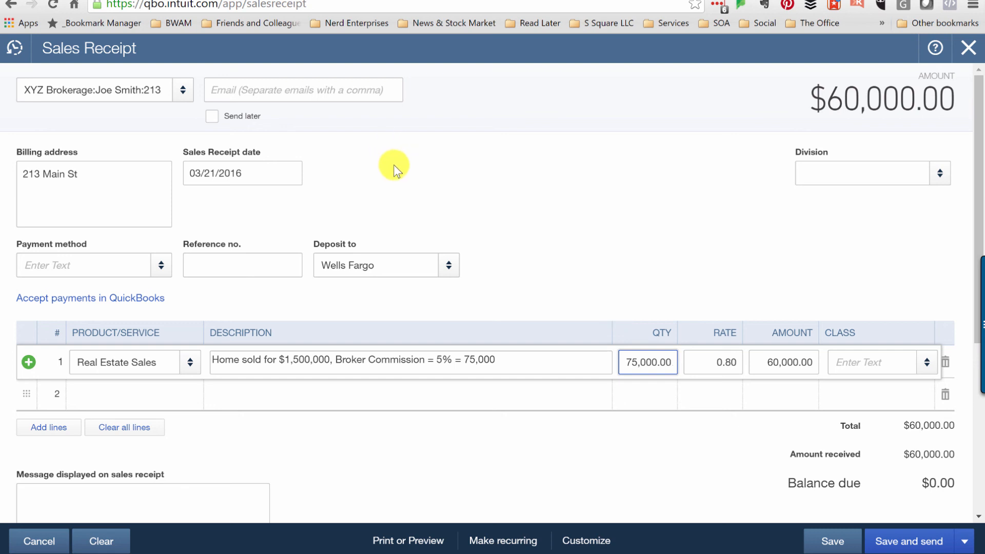
mouse_move(417, 172)
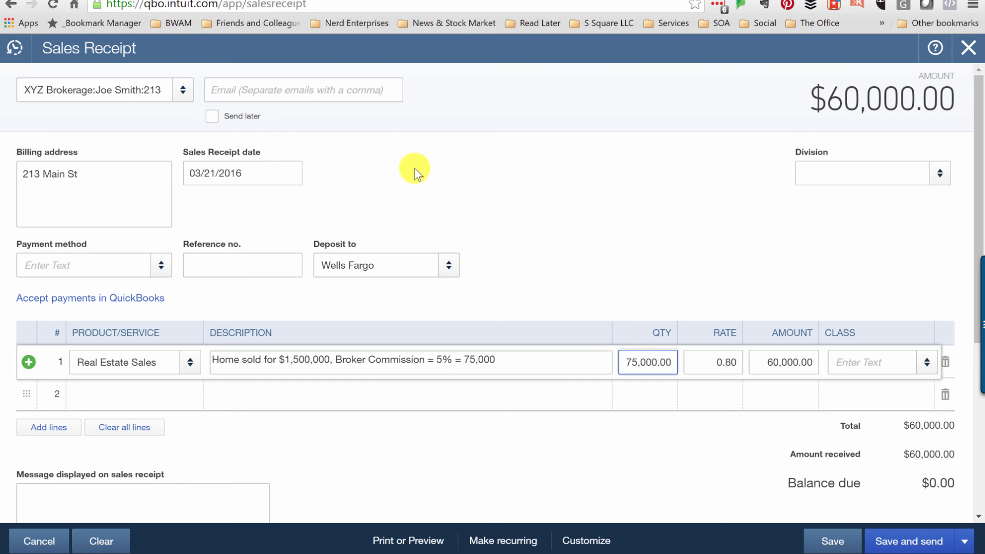